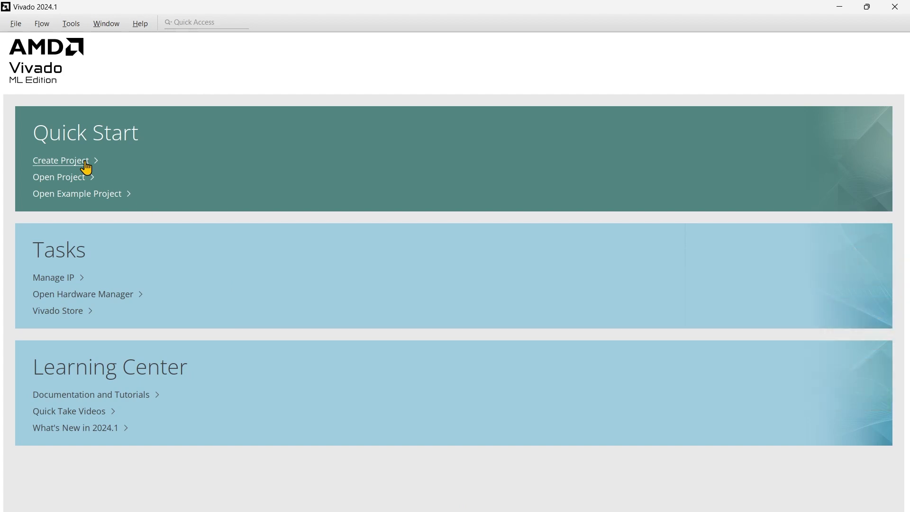
- Start a new Vivado project and name it 01_LED_Button_Switch
{"action": "left_click", "coordinate": [60, 160]}
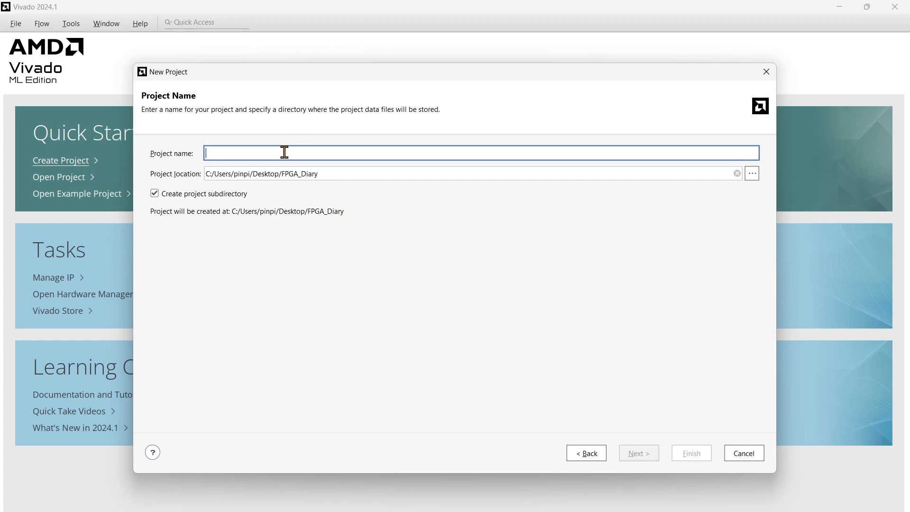
{"action": "type", "text": "01_LE"}
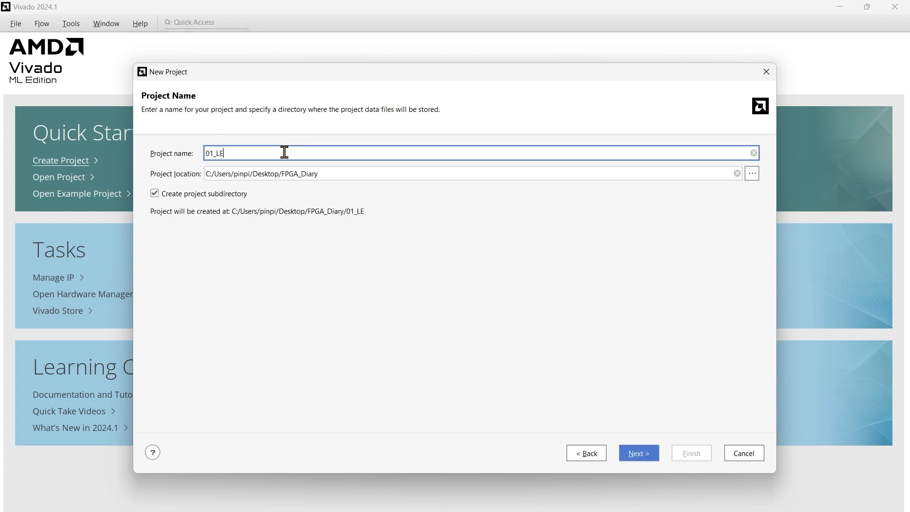
{"action": "type", "text": "D_Button"}
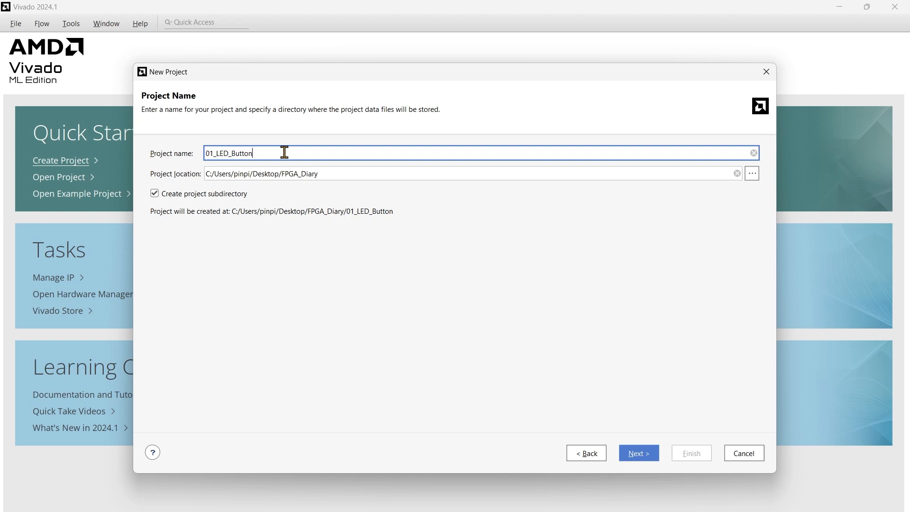
{"action": "type", "text": "_Switch"}
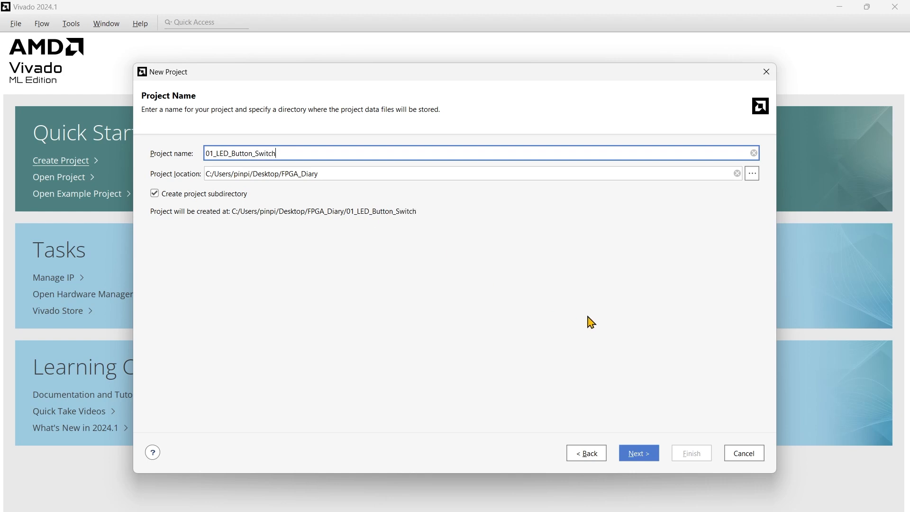
- Keep the RTL Project type with no sources specified and advance to part selection
{"action": "left_click", "coordinate": [639, 453]}
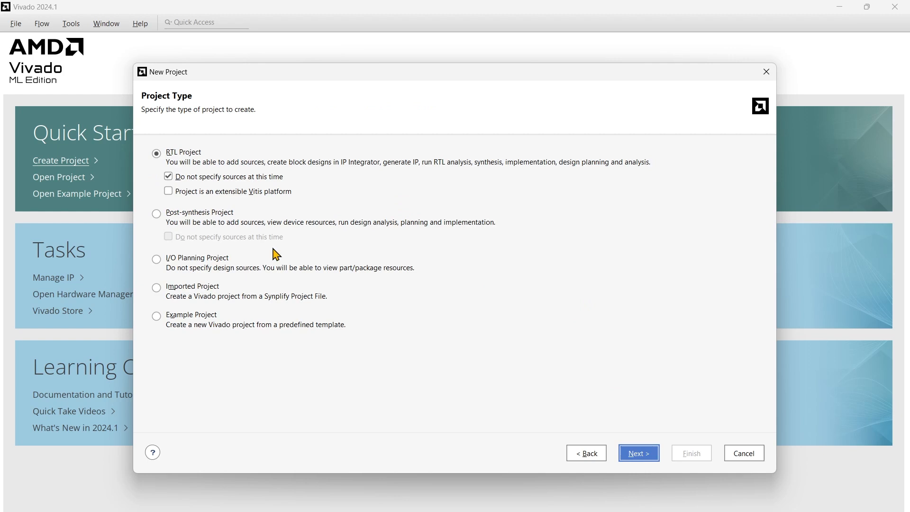
{"action": "mouse_move", "coordinate": [455, 135]}
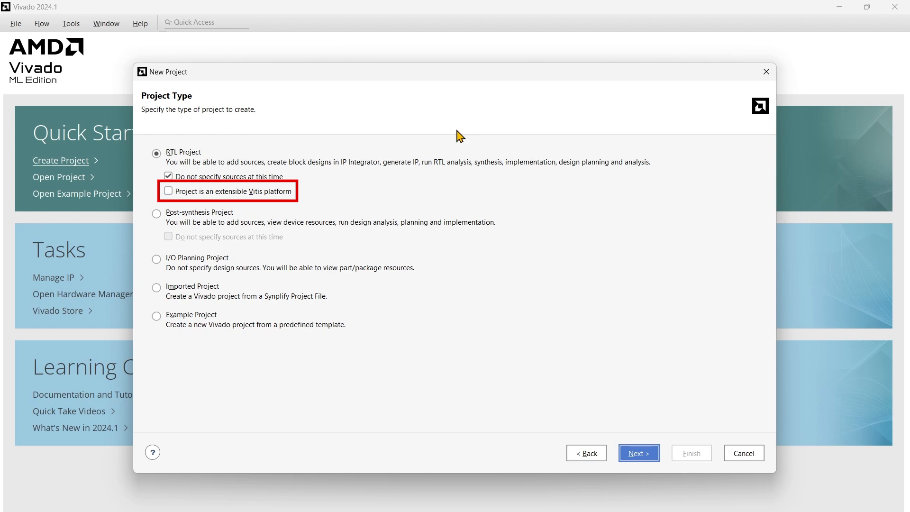
{"action": "mouse_move", "coordinate": [306, 194]}
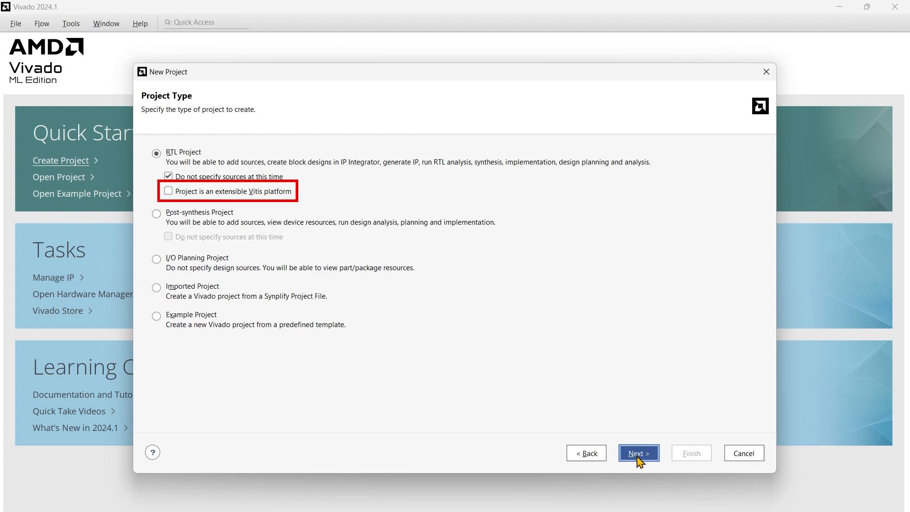
{"action": "left_click", "coordinate": [639, 453]}
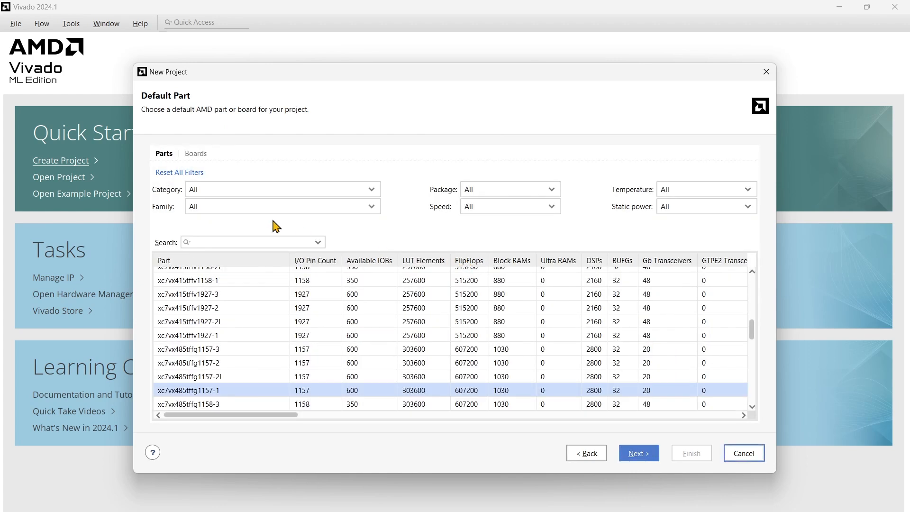
{"action": "mouse_move", "coordinate": [282, 170]}
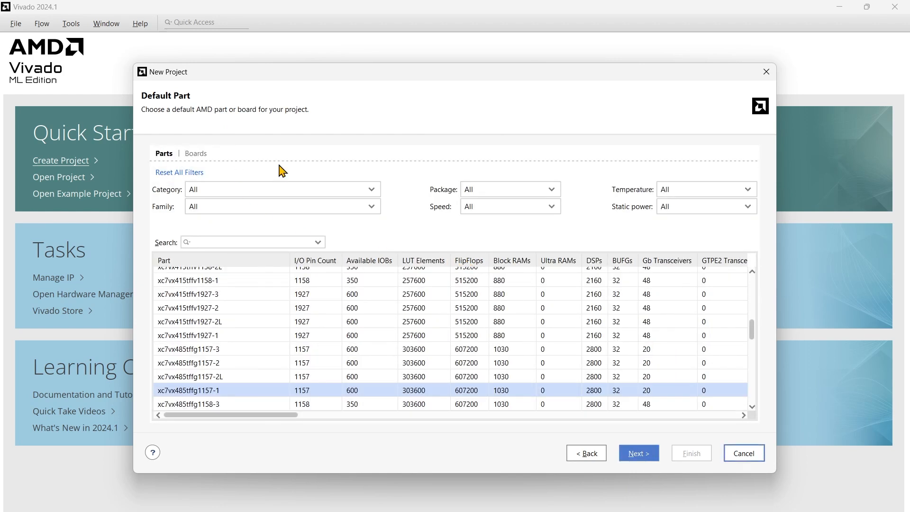
- Search the Boards list for BASYS, pick Basys3, and finish the project wizard
{"action": "left_click", "coordinate": [196, 153]}
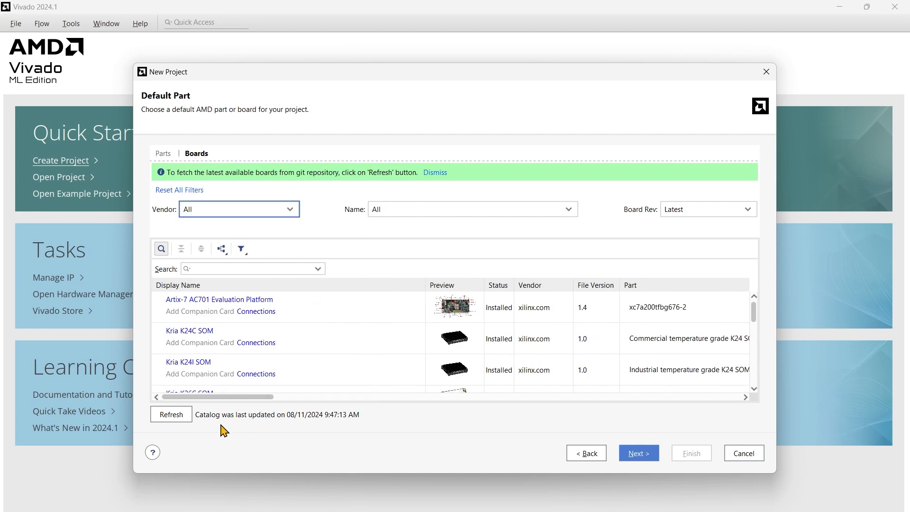
{"action": "mouse_move", "coordinate": [220, 433]}
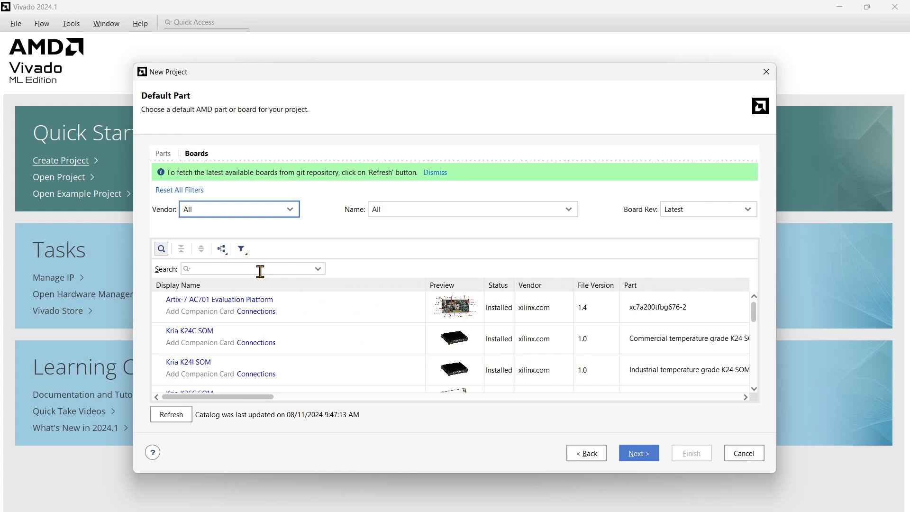
{"action": "type", "text": "BASYS"}
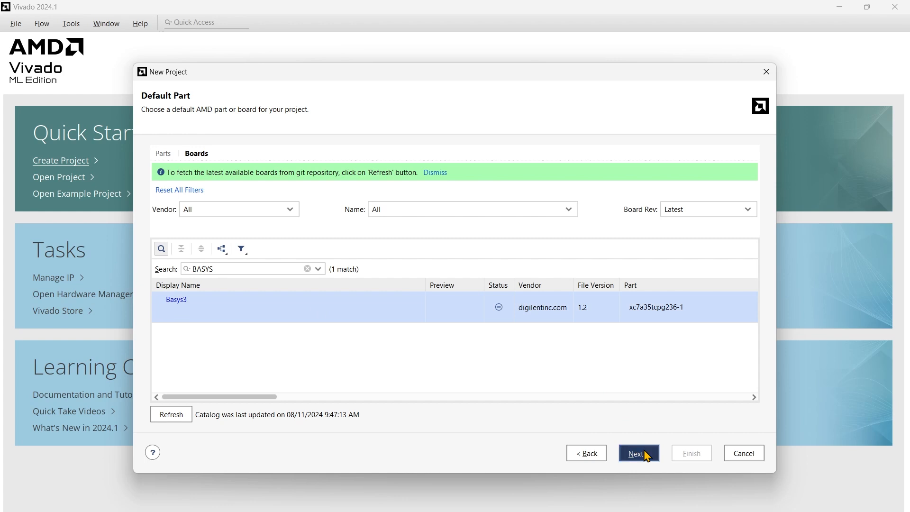
{"action": "left_click", "coordinate": [638, 453]}
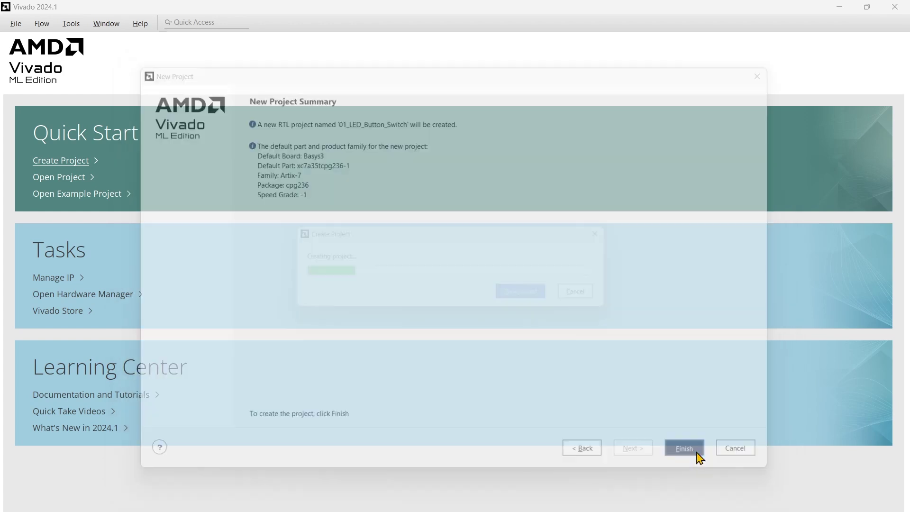
{"action": "left_click", "coordinate": [685, 448]}
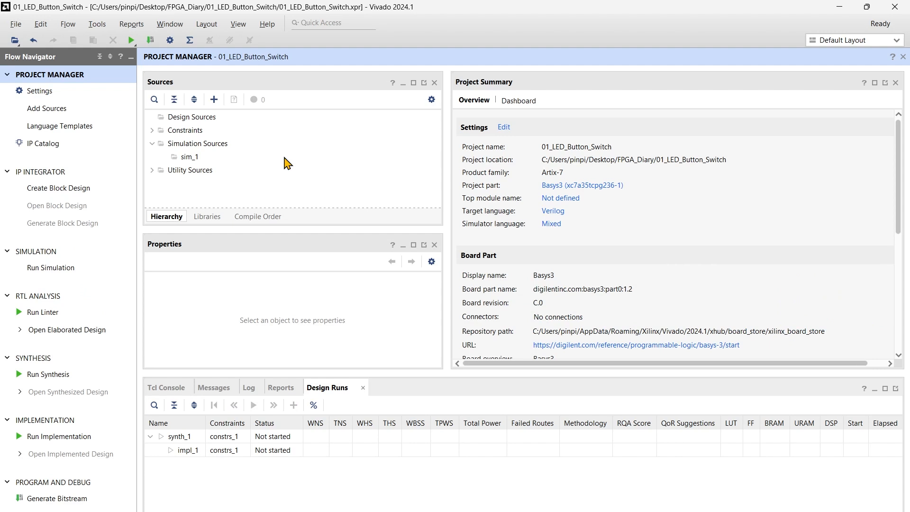
- Create a block design keeping the default name design_1
{"action": "left_click", "coordinate": [58, 188]}
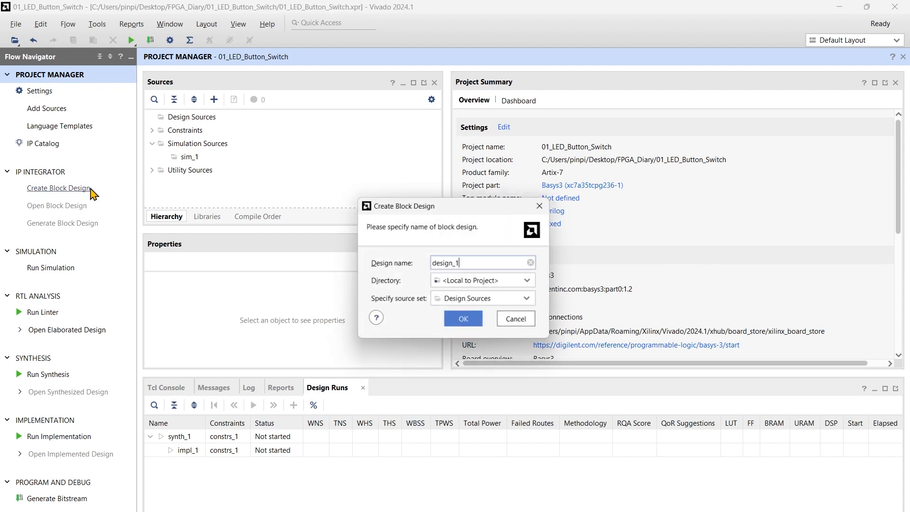
{"action": "left_click", "coordinate": [516, 318]}
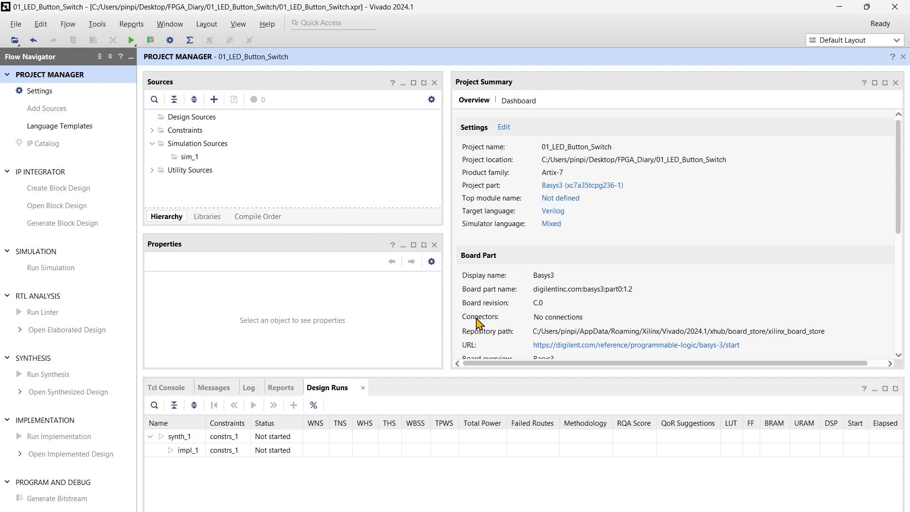
{"action": "left_click", "coordinate": [57, 188]}
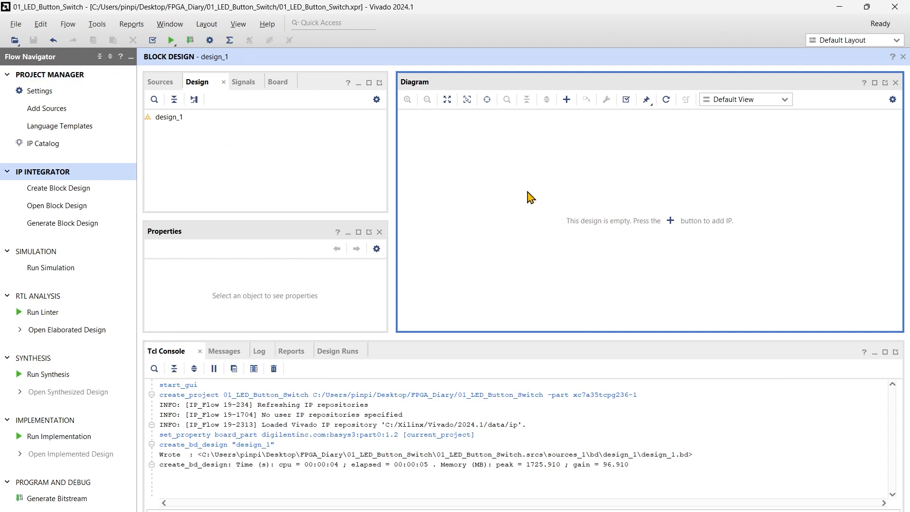
- Add a Clocking Wizard IP to the diagram by searching 'Clock'
{"action": "right_click", "coordinate": [530, 197]}
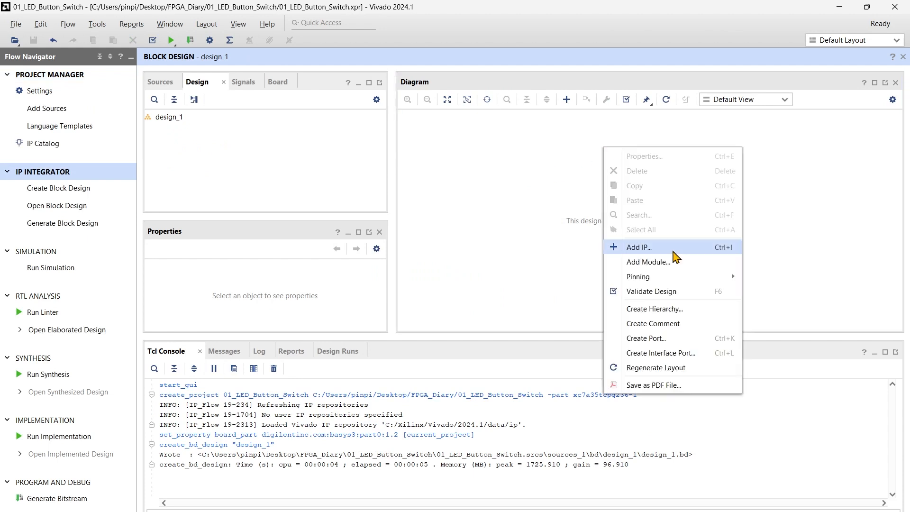
{"action": "left_click", "coordinate": [639, 247]}
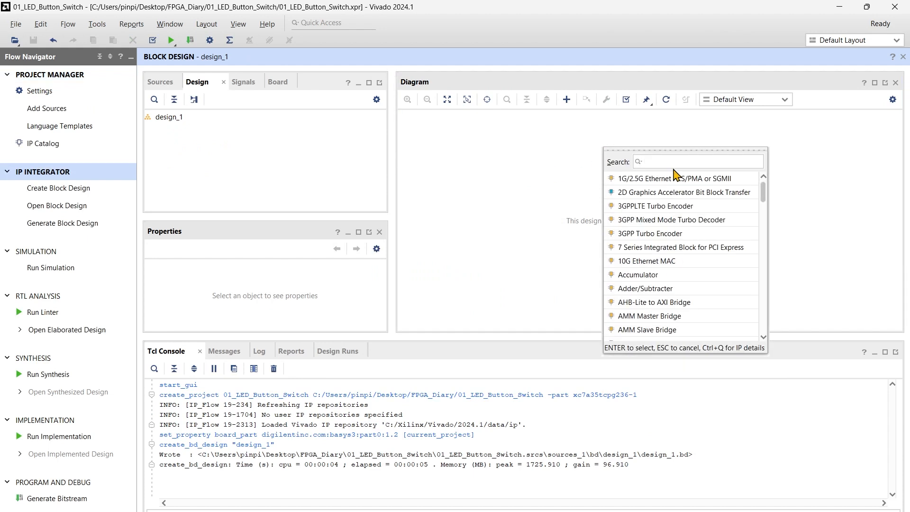
{"action": "left_click", "coordinate": [678, 161]}
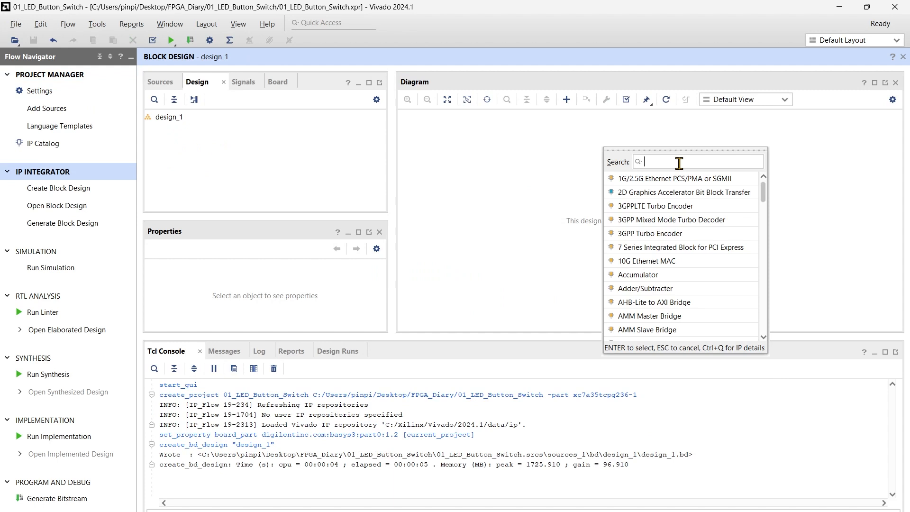
{"action": "type", "text": "Clock"}
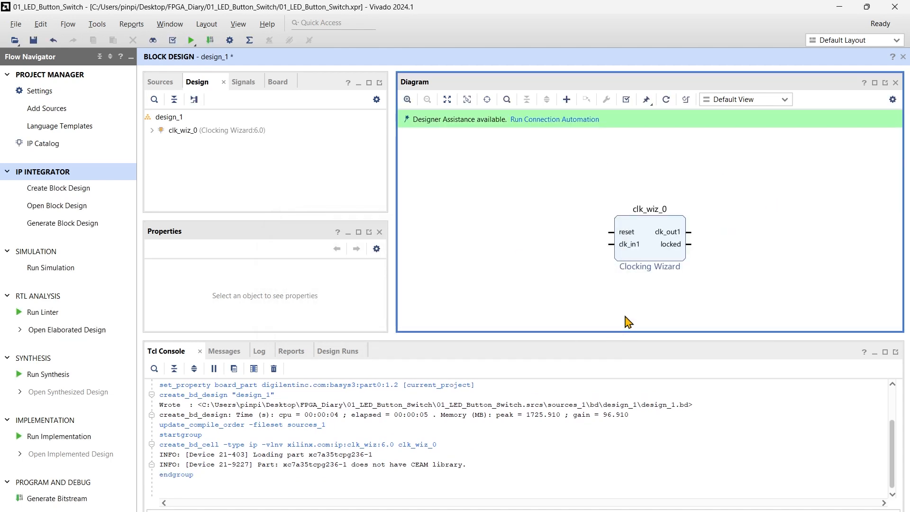
{"action": "left_click", "coordinate": [650, 241]}
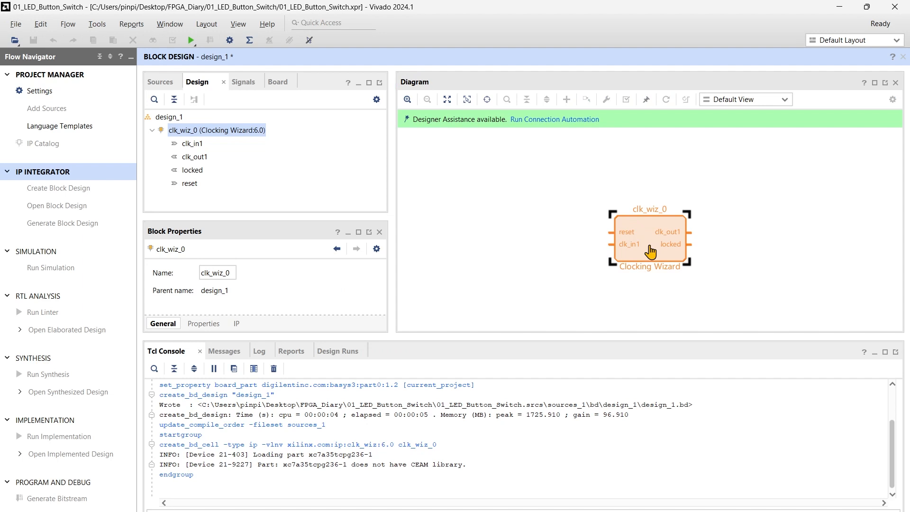
- Review the Clocking Wizard output clocks, then auto-connect clk_in1 and reset to board ports
{"action": "double_click", "coordinate": [649, 241]}
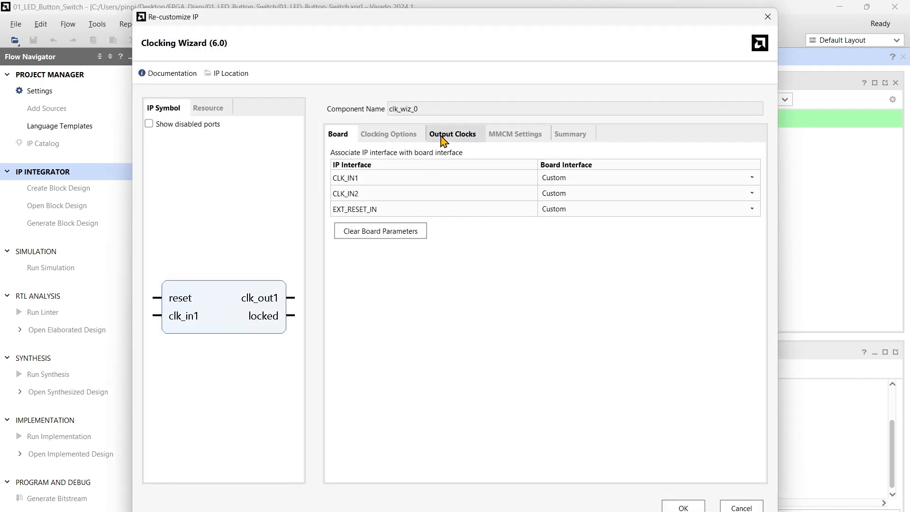
{"action": "left_click", "coordinate": [453, 134]}
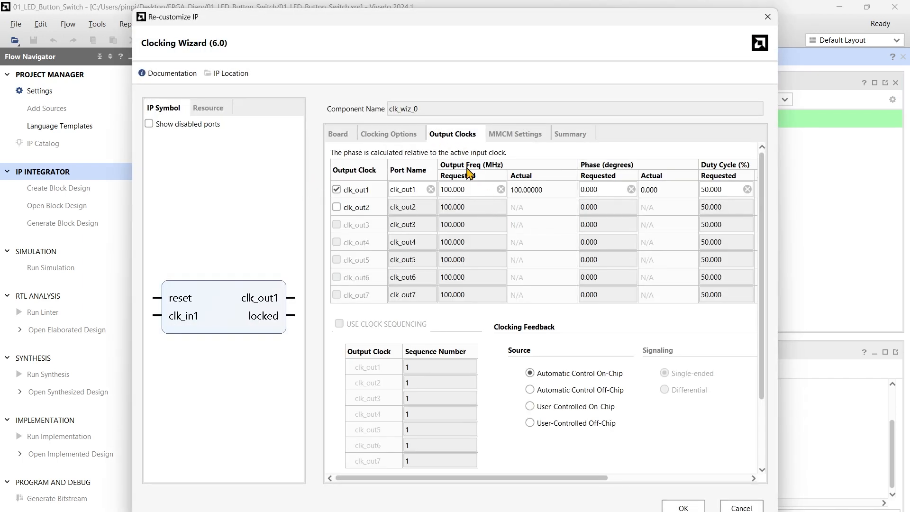
{"action": "mouse_move", "coordinate": [481, 200]}
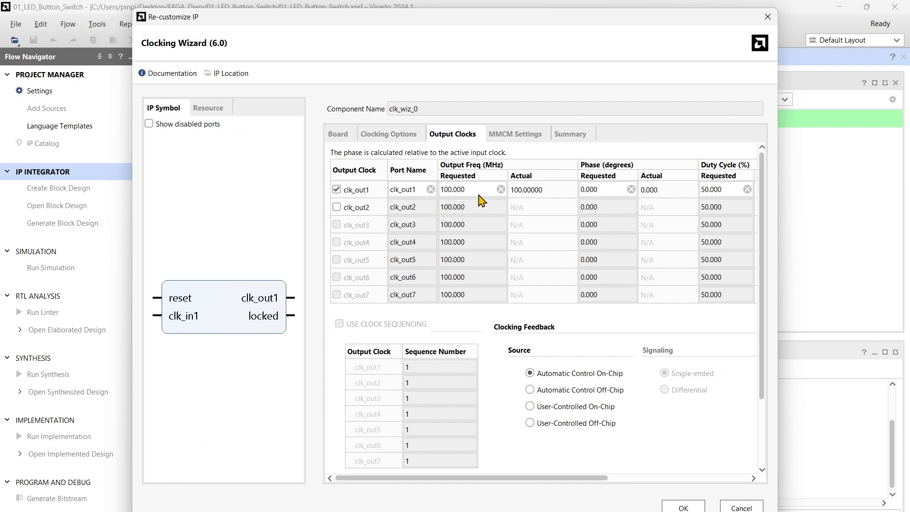
{"action": "left_click", "coordinate": [685, 507]}
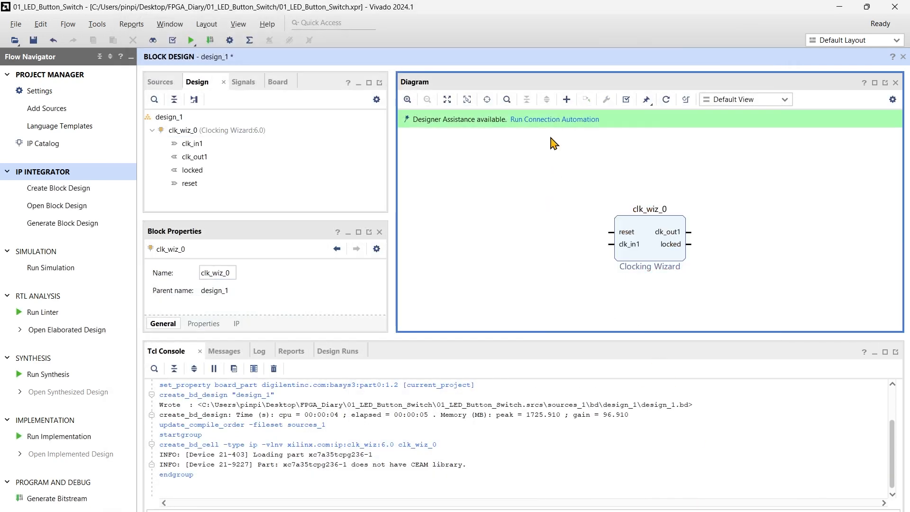
{"action": "left_click", "coordinate": [555, 119]}
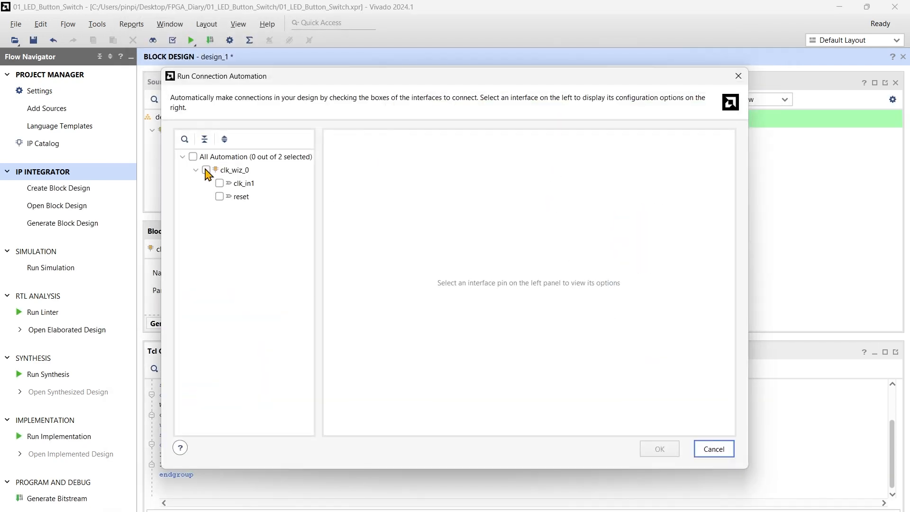
{"action": "left_click", "coordinate": [660, 448]}
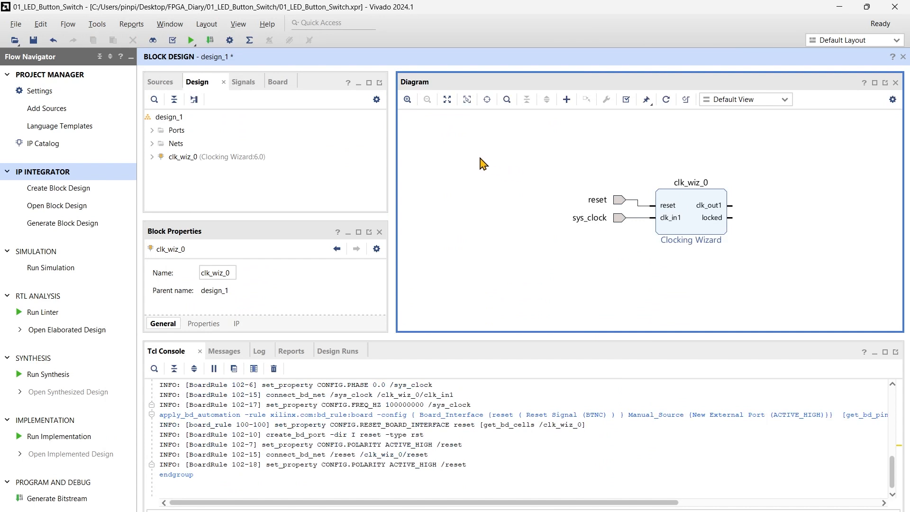
- Open Add IP from the diagram and search the catalog for 'Micro'
{"action": "right_click", "coordinate": [482, 163]}
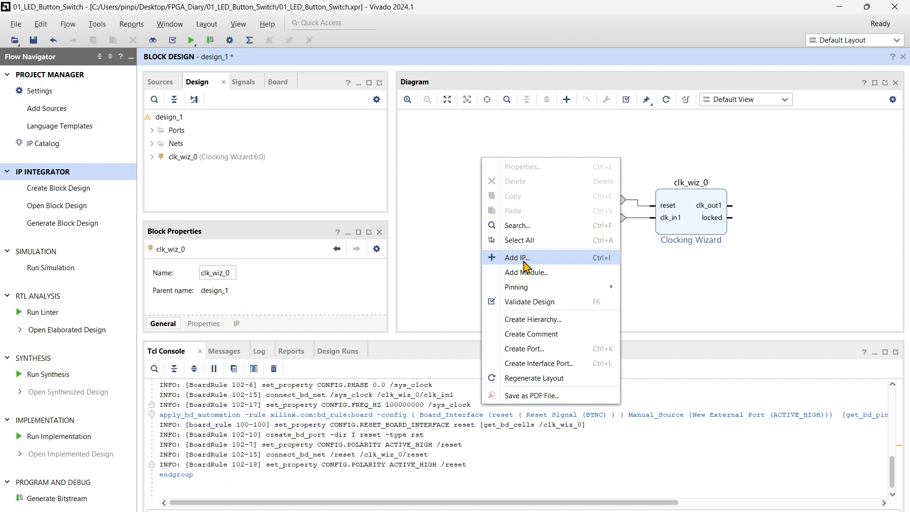
{"action": "left_click", "coordinate": [516, 257]}
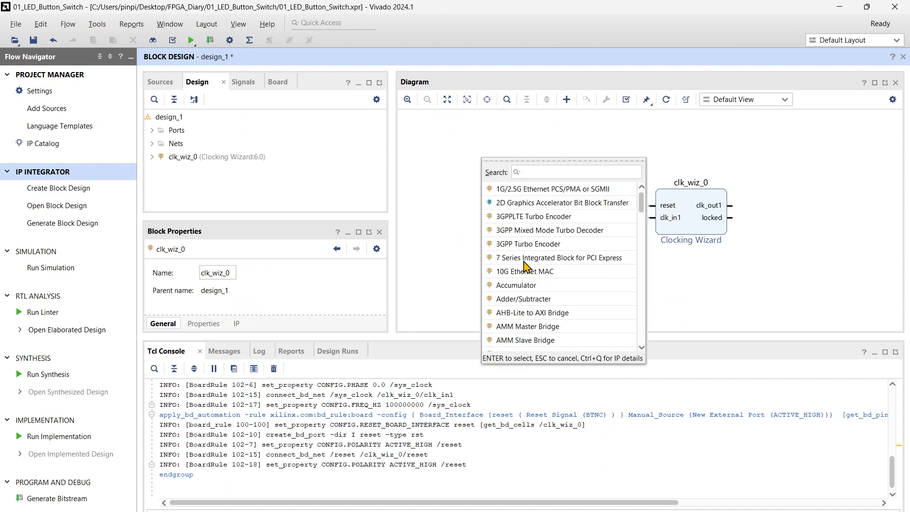
{"action": "type", "text": "Micro"}
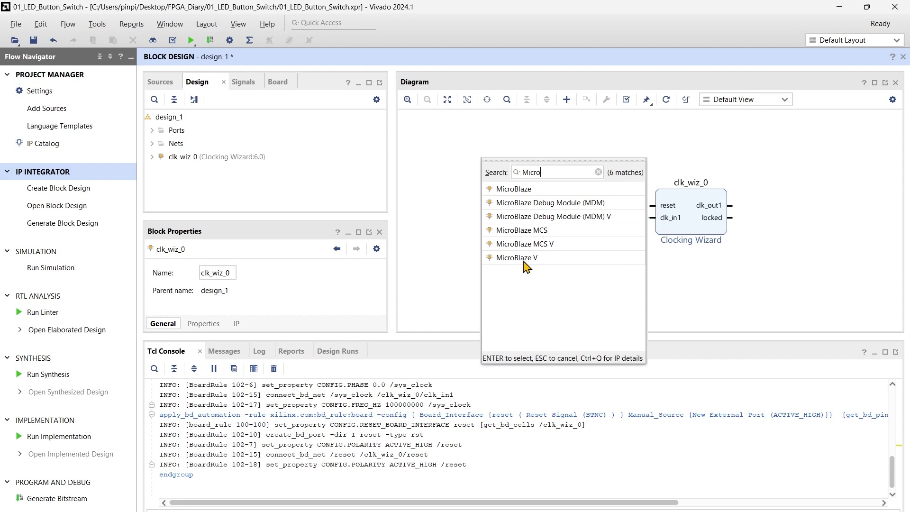
{"action": "mouse_move", "coordinate": [564, 195]}
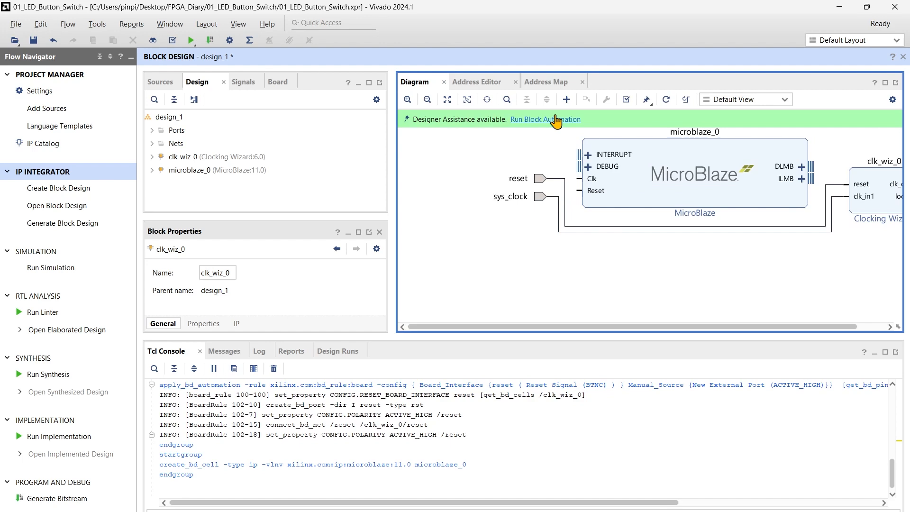
- Run MicroBlaze block automation with Local Memory set to 32KB
{"action": "left_click", "coordinate": [545, 120]}
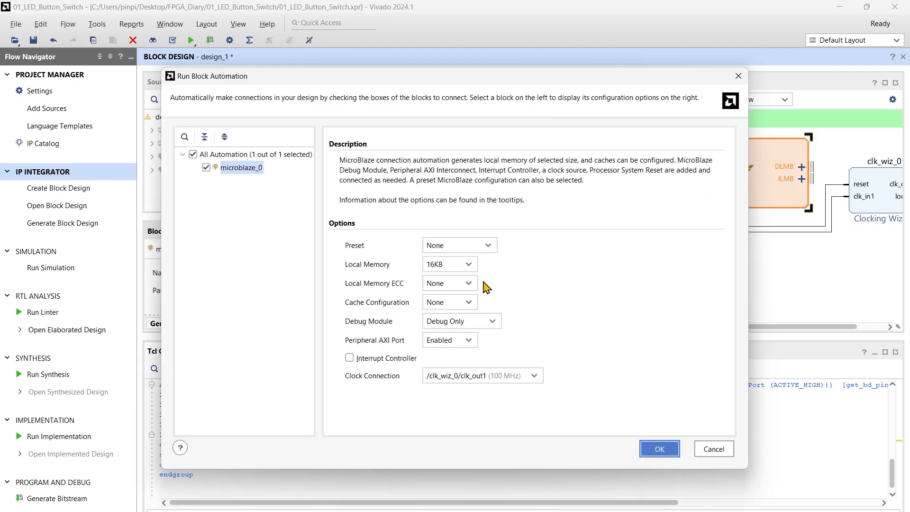
{"action": "mouse_move", "coordinate": [486, 283]}
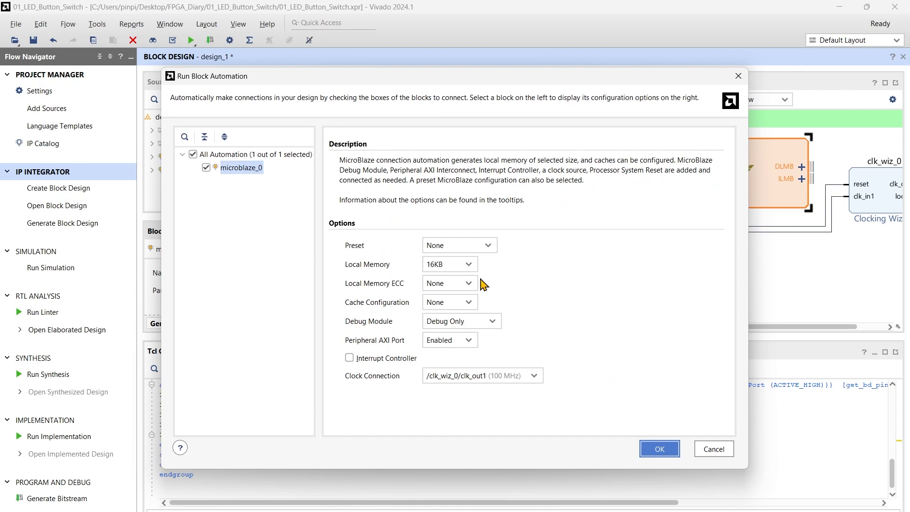
{"action": "left_click", "coordinate": [472, 264]}
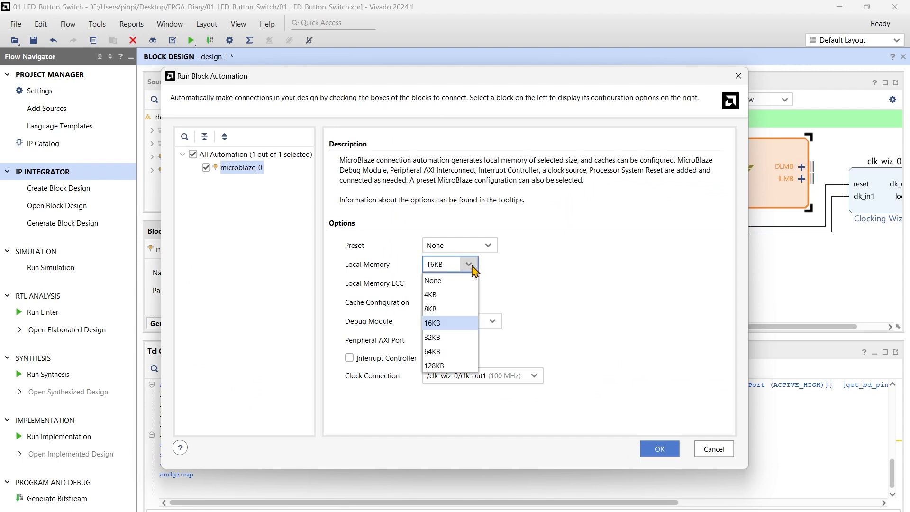
{"action": "left_click", "coordinate": [432, 337]}
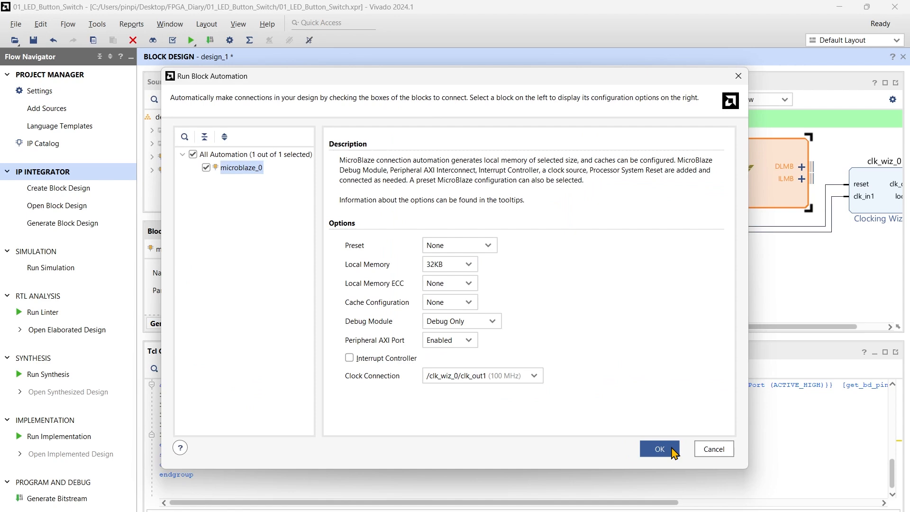
{"action": "left_click", "coordinate": [659, 449]}
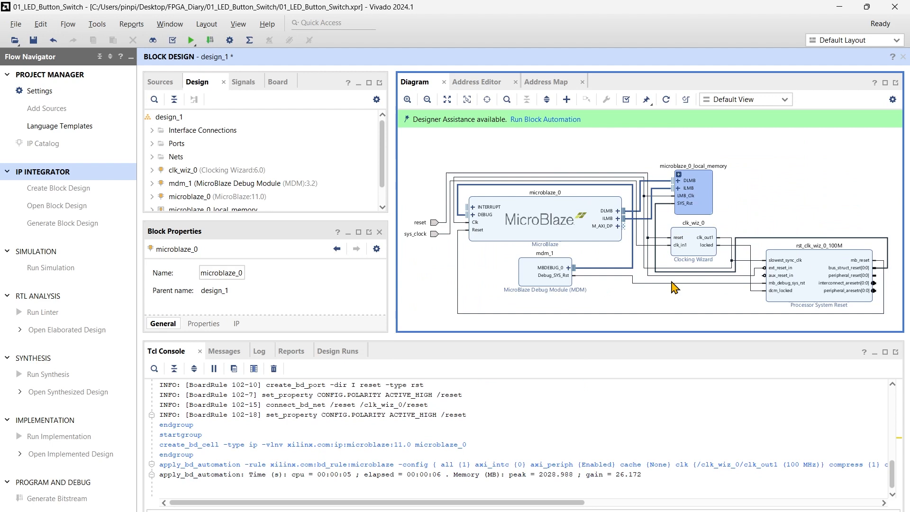
{"action": "mouse_move", "coordinate": [602, 157]}
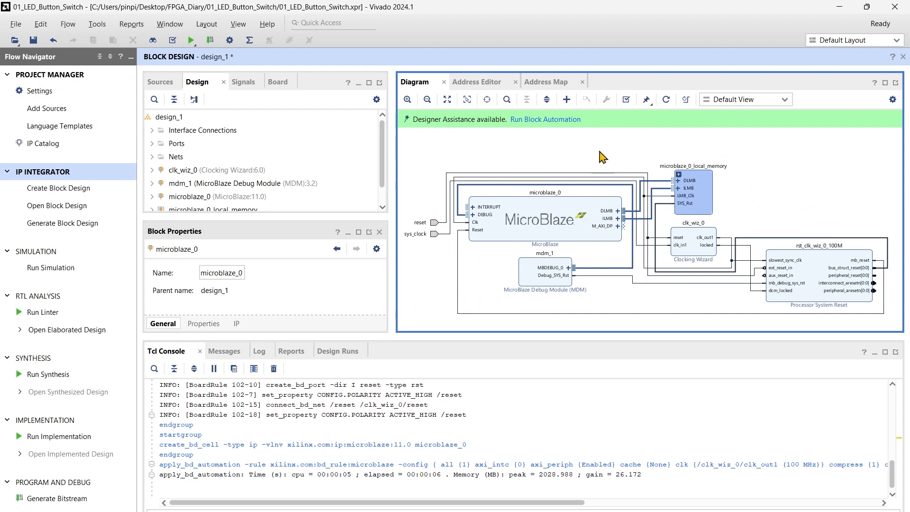
{"action": "mouse_move", "coordinate": [597, 154]}
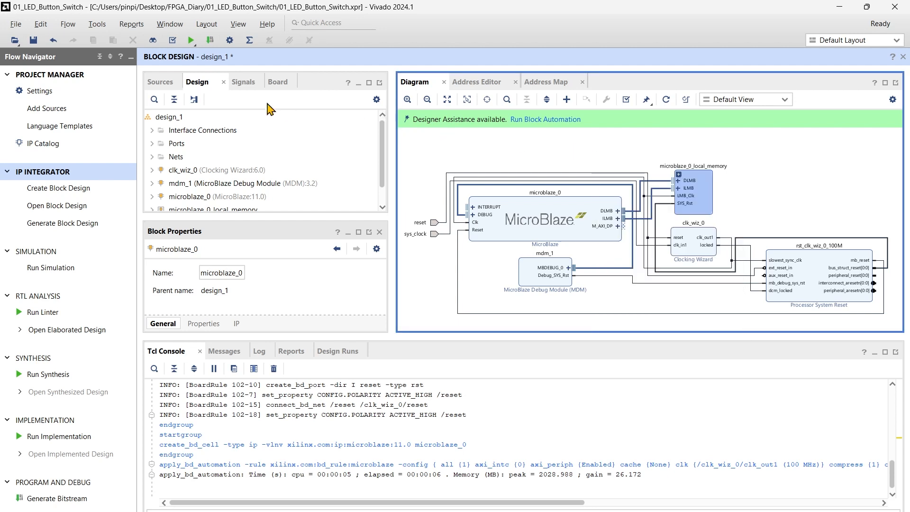
- Add the Basys3 USB UART from the Board tab, creating a connected AXI UartLite
{"action": "left_click", "coordinate": [267, 81]}
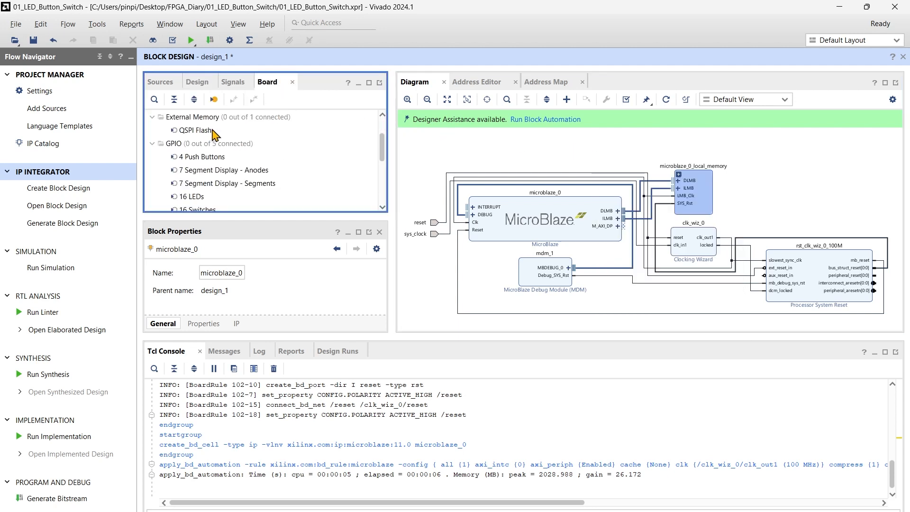
{"action": "scroll", "scroll_direction": "down", "scroll_amount": 3}
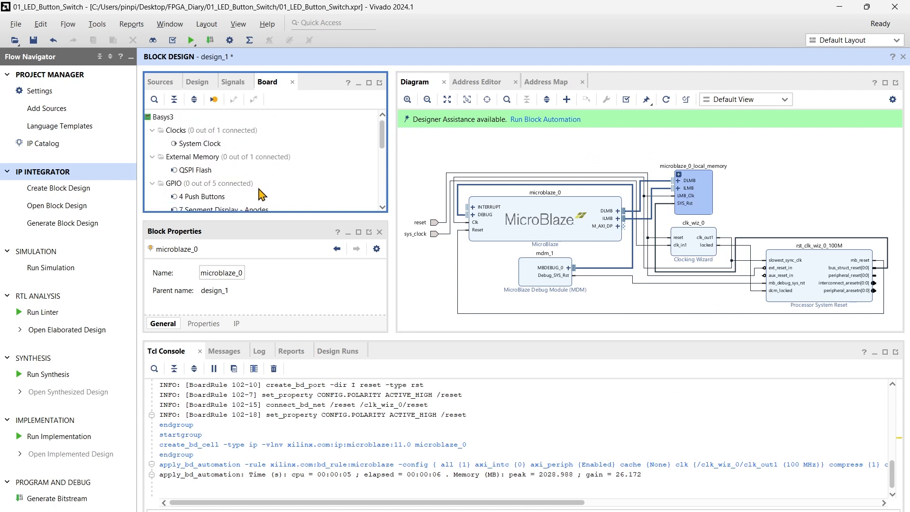
{"action": "left_click", "coordinate": [196, 205]}
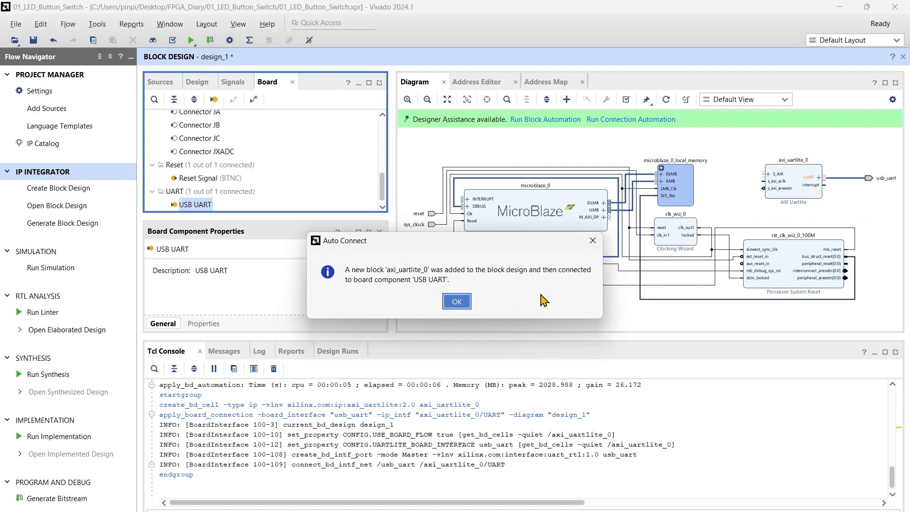
{"action": "left_click", "coordinate": [457, 301]}
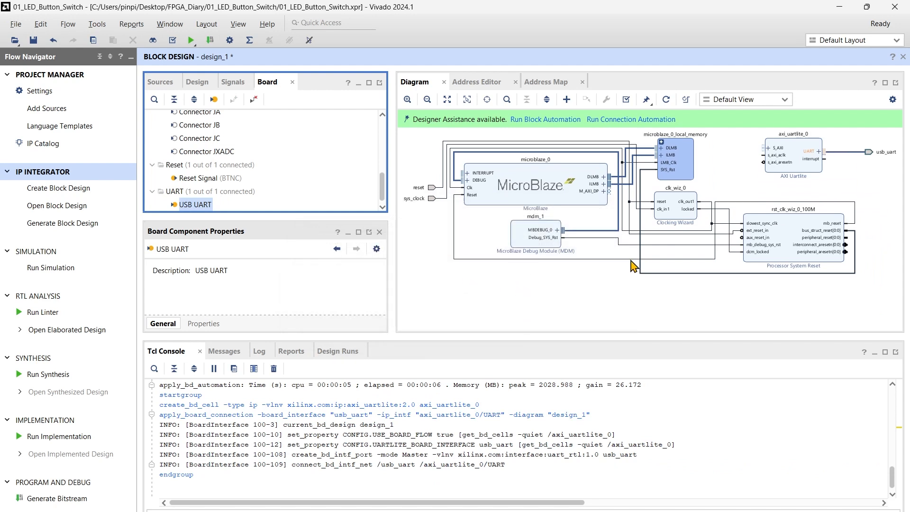
{"action": "mouse_move", "coordinate": [600, 296]}
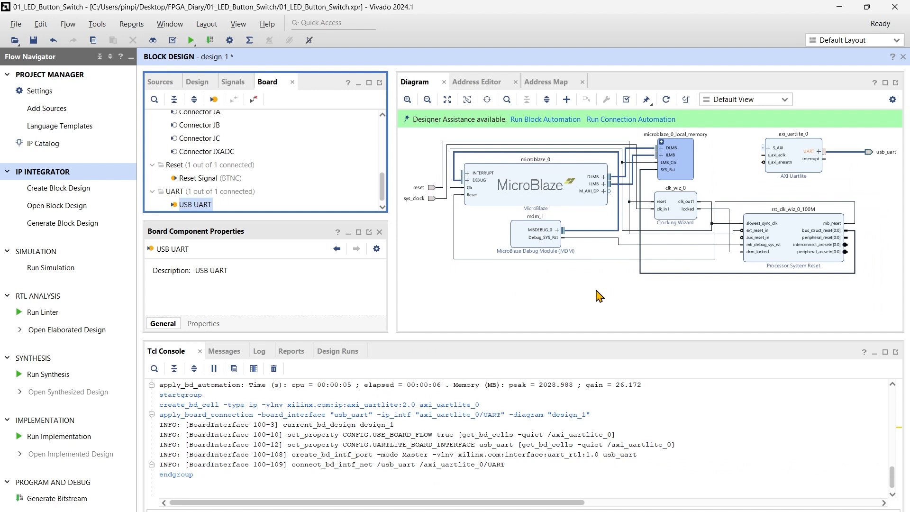
- Add an AXI GPIO IP via the 'AXI GP' search and name it axi_gpio_LEDs
{"action": "right_click", "coordinate": [598, 296]}
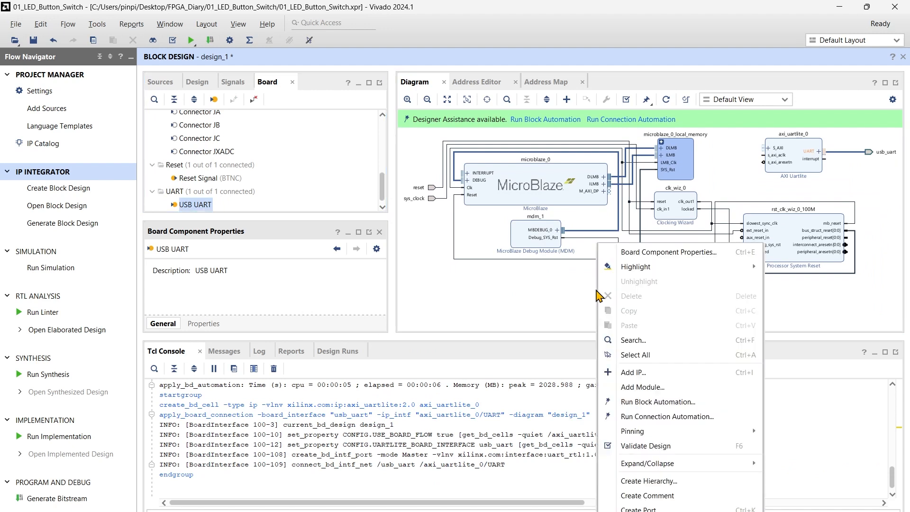
{"action": "left_click", "coordinate": [633, 372]}
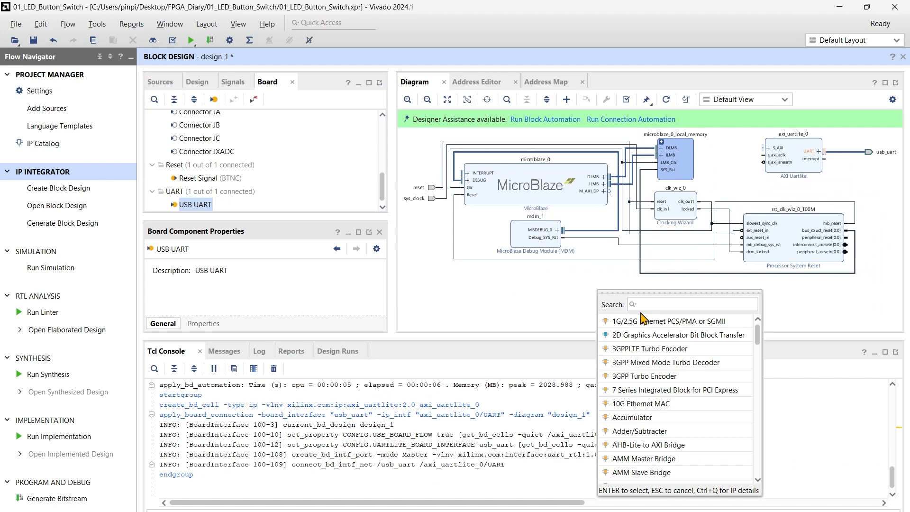
{"action": "type", "text": "AXI GP"}
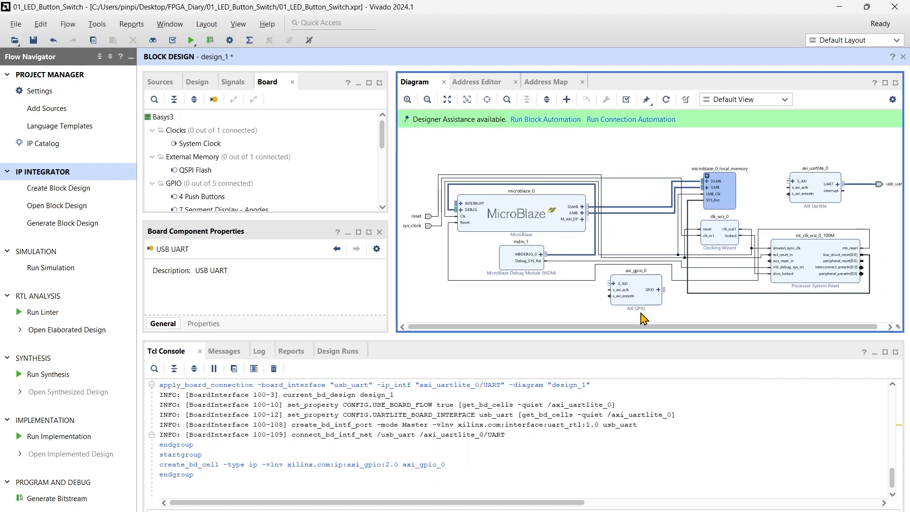
{"action": "left_click", "coordinate": [635, 290]}
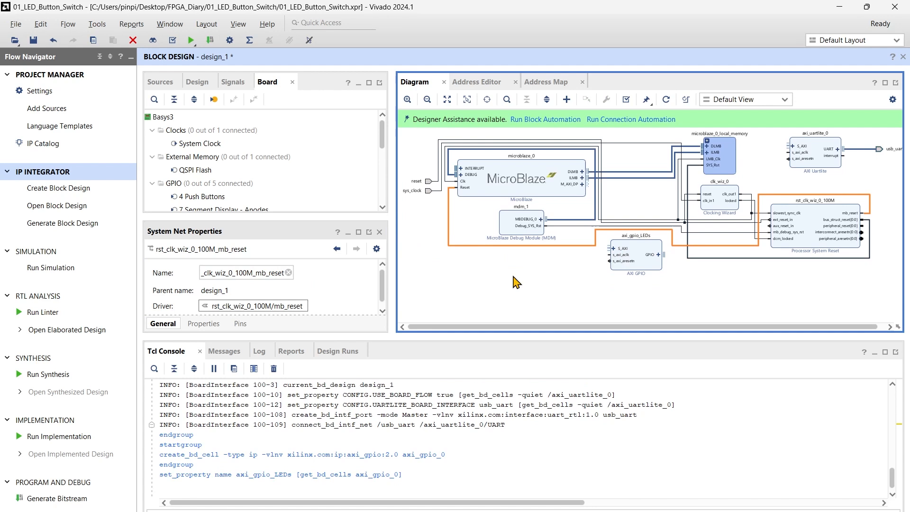
- Add another AXI GPIO block and rename it axi_gpio_Buttons
{"action": "right_click", "coordinate": [516, 282]}
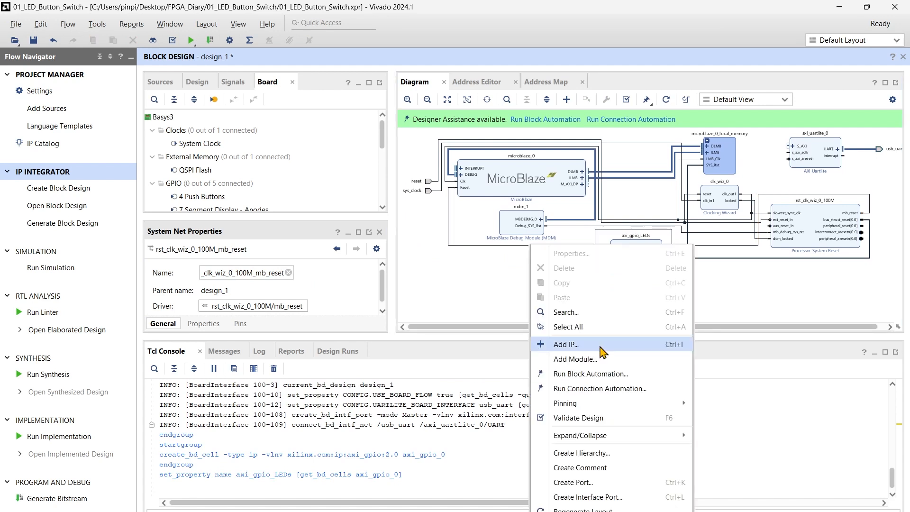
{"action": "left_click", "coordinate": [565, 344]}
{"action": "type", "text": "AXI GPI"}
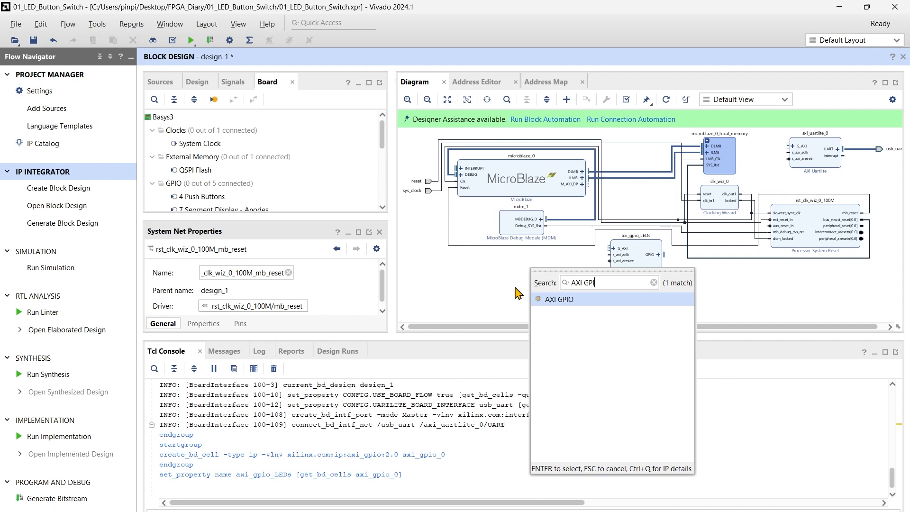
{"action": "left_click", "coordinate": [560, 299]}
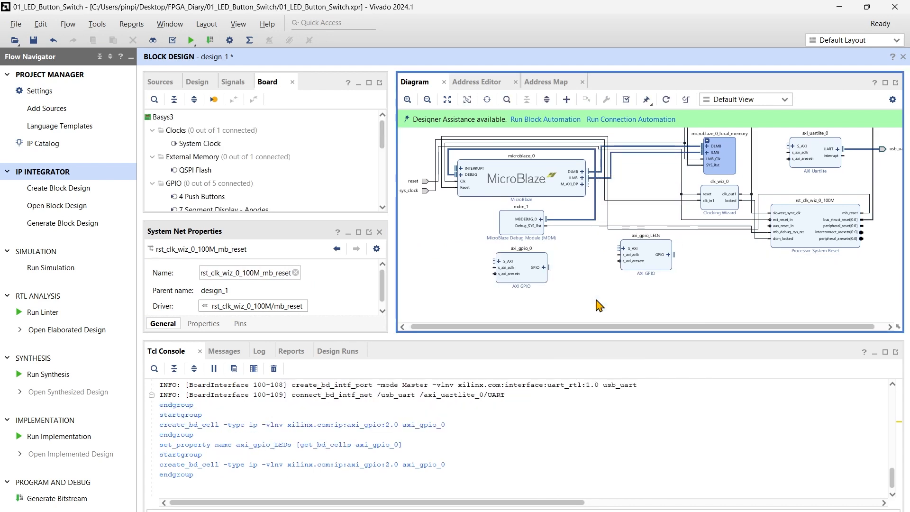
{"action": "mouse_move", "coordinate": [529, 263]}
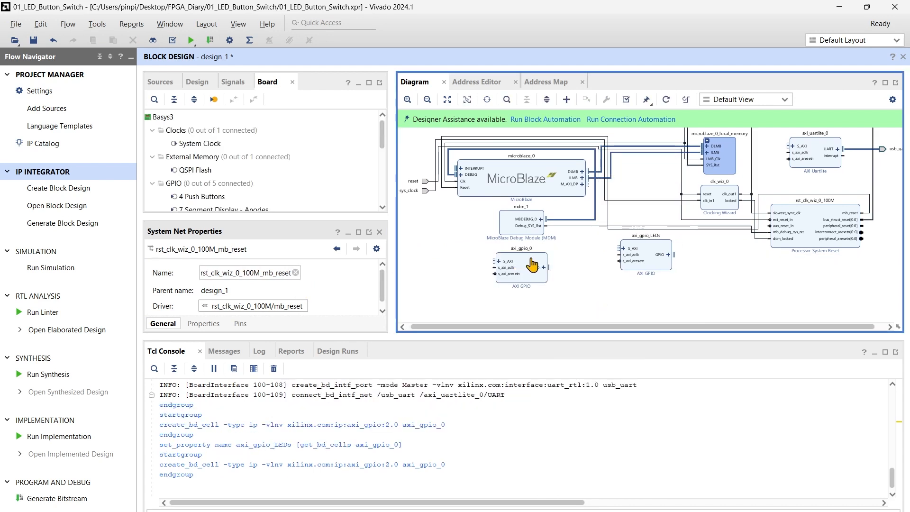
{"action": "left_click", "coordinate": [521, 269]}
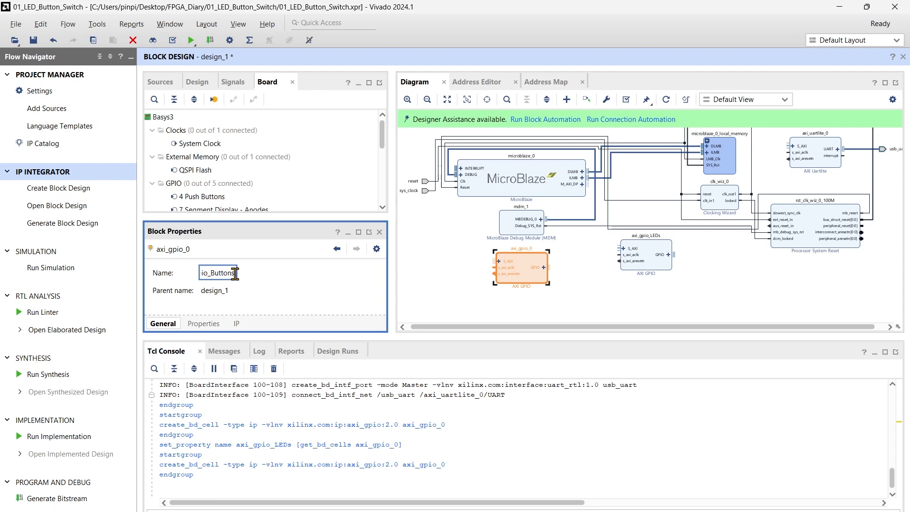
{"action": "key", "text": "Return"}
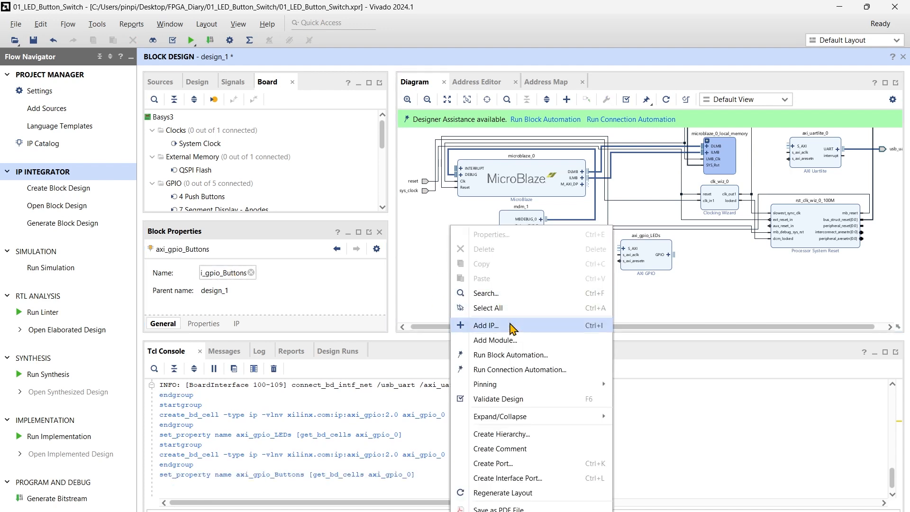
- Add another AXI GPIO IP and rename axi_gpio_0 to axi_gpio_Switches
{"action": "left_click", "coordinate": [486, 325]}
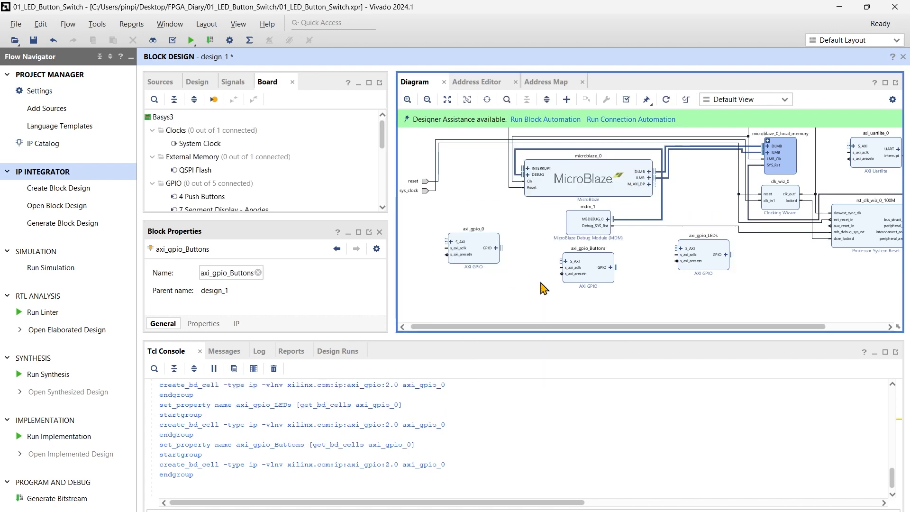
{"action": "left_click", "coordinate": [472, 248]}
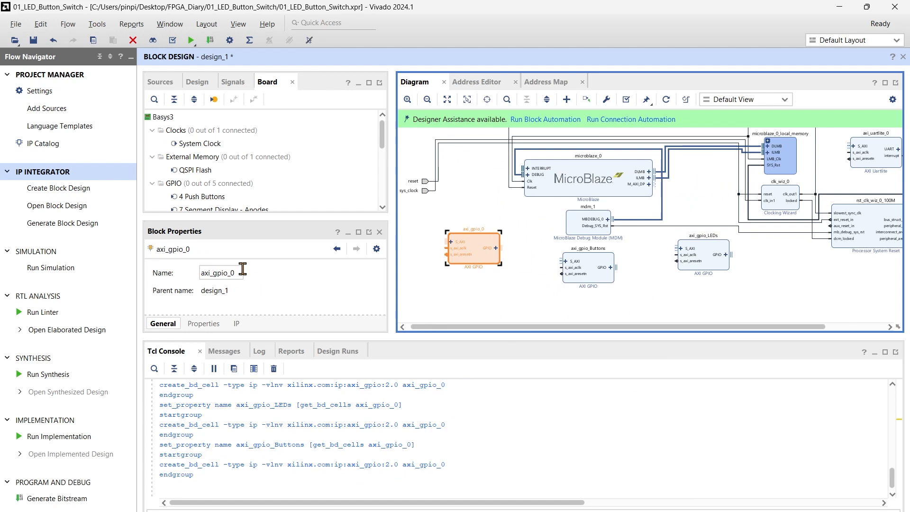
{"action": "left_click", "coordinate": [220, 273]}
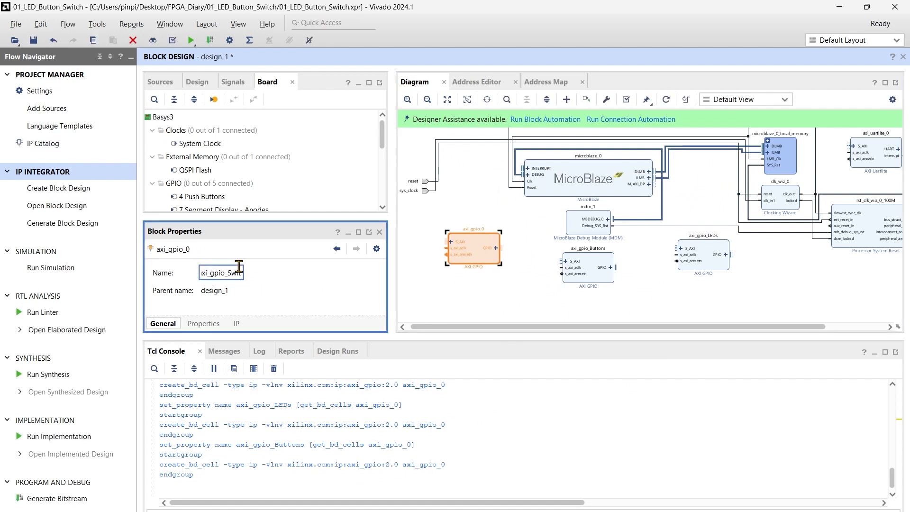
{"action": "type", "text": "Switches"}
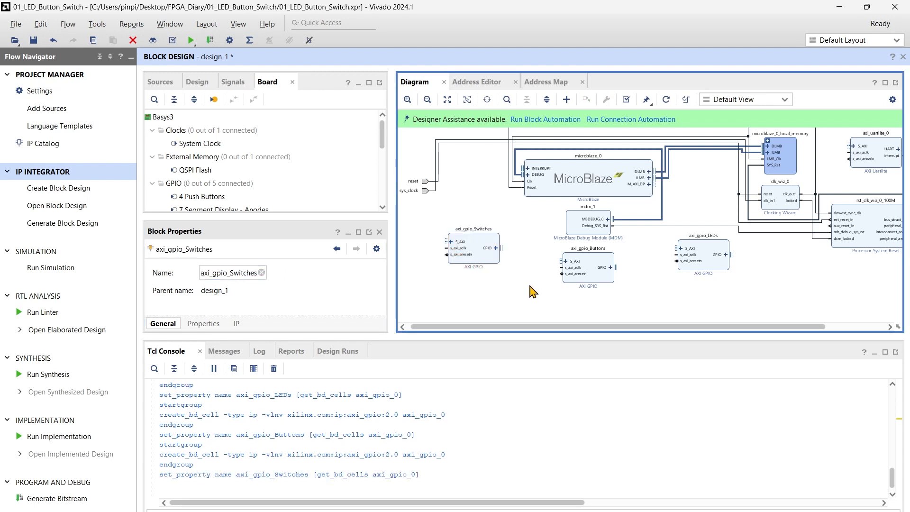
{"action": "mouse_move", "coordinate": [532, 290]}
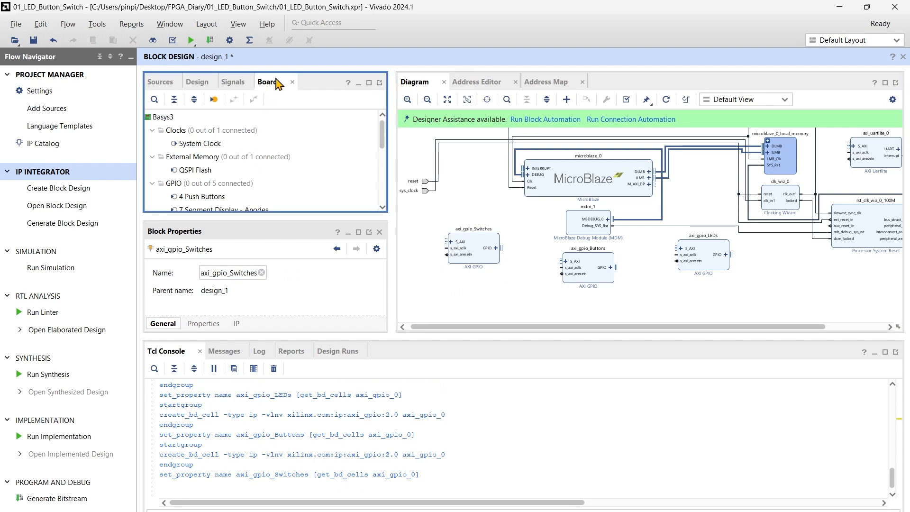
- Connect the 16 Switches board component to axi_gpio_Switches GPIO, adding port dip_switches_16bits
{"action": "scroll", "scroll_direction": "down", "scroll_amount": 3}
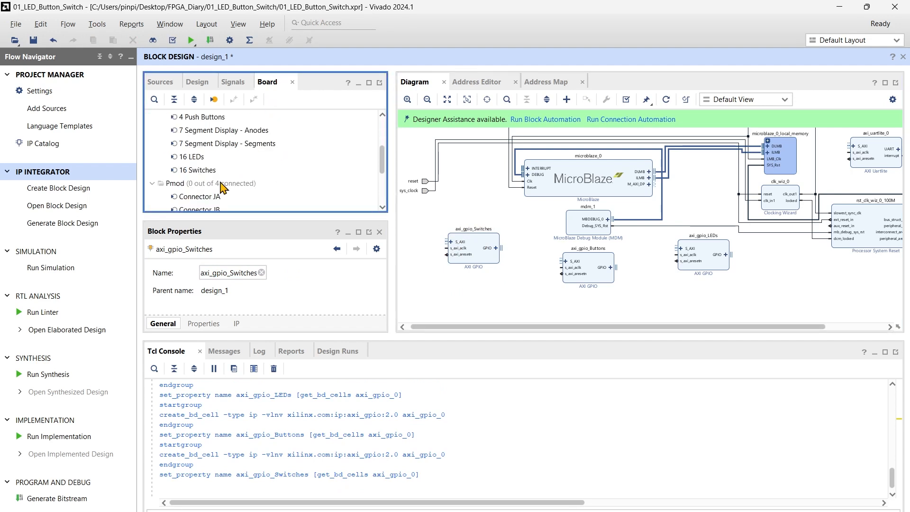
{"action": "left_click", "coordinate": [198, 170]}
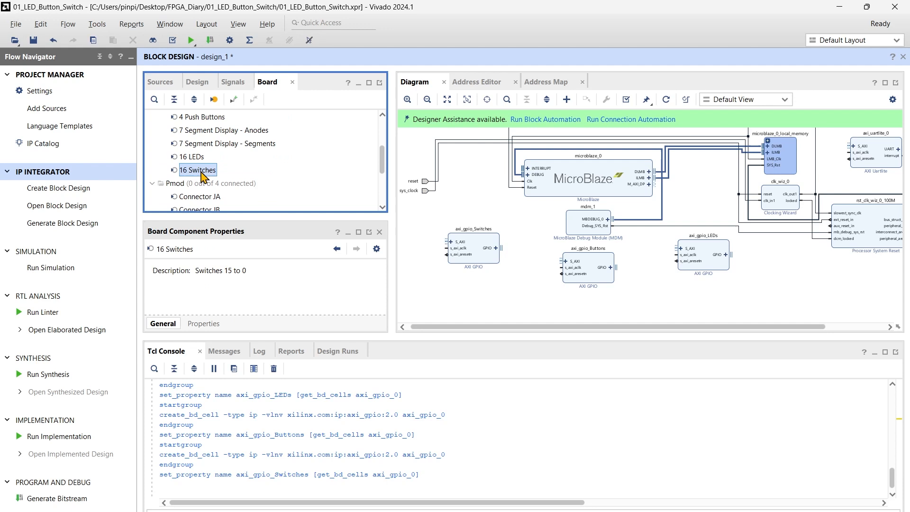
{"action": "right_click", "coordinate": [198, 169]}
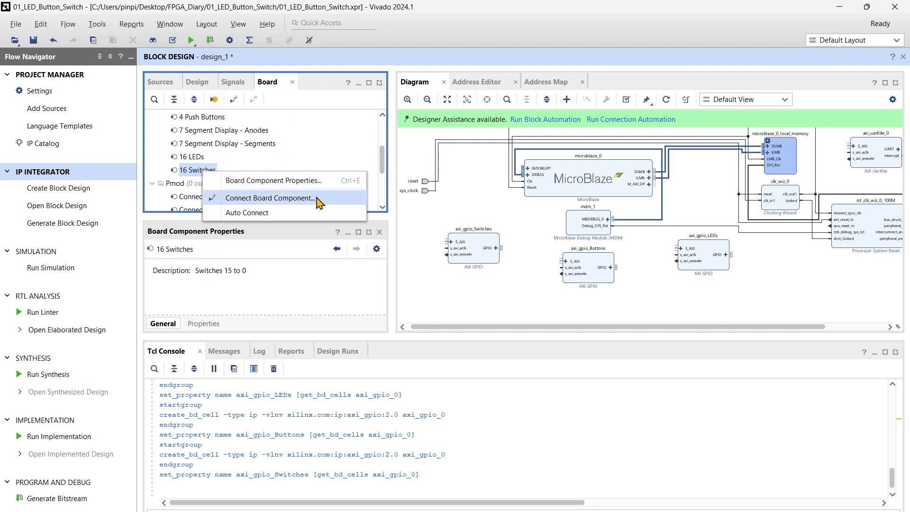
{"action": "left_click", "coordinate": [270, 198]}
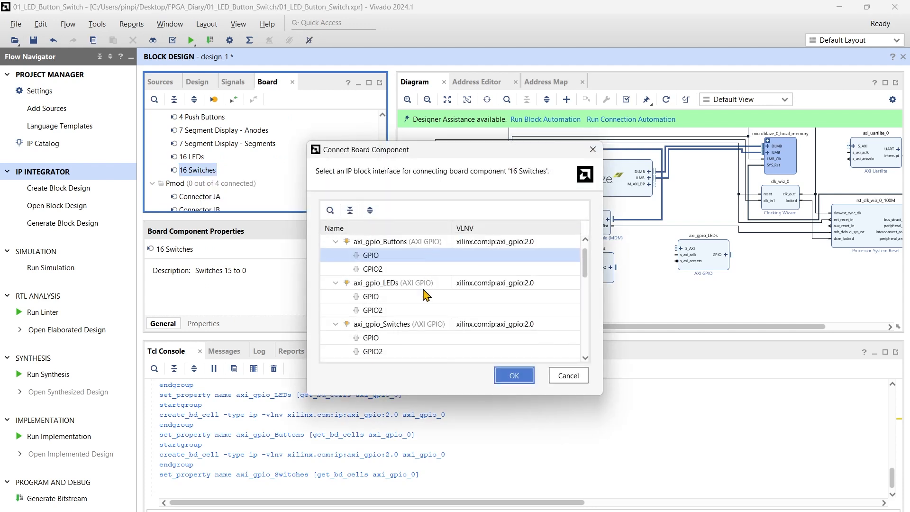
{"action": "left_click", "coordinate": [373, 338]}
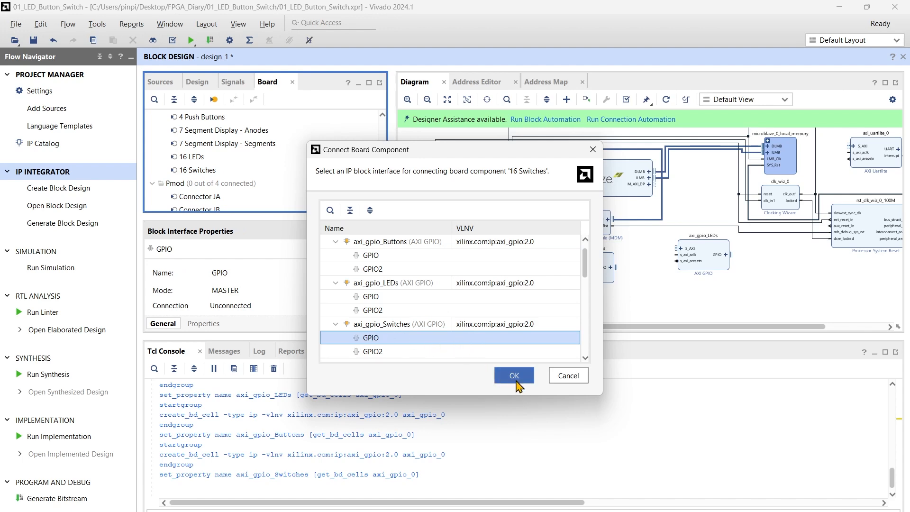
{"action": "left_click", "coordinate": [514, 375]}
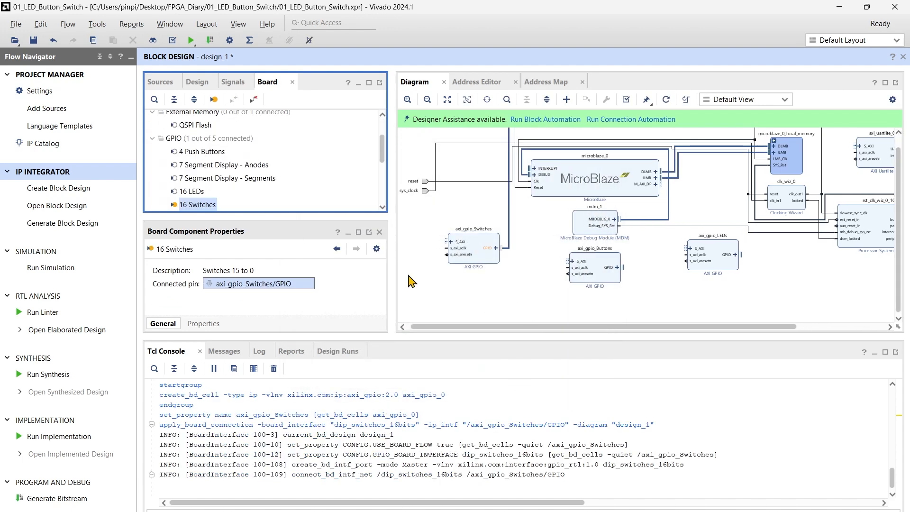
{"action": "right_click", "coordinate": [189, 191]}
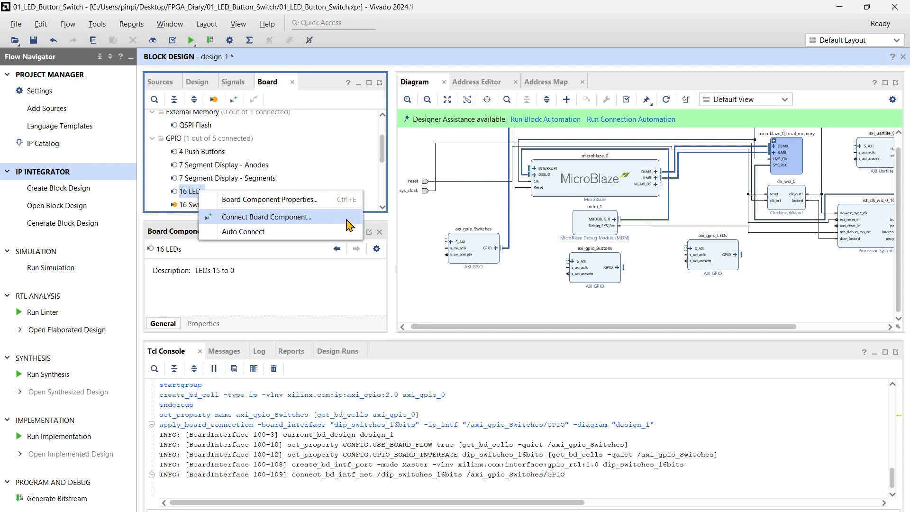
- Connect the 16 LEDs board component to axi_gpio_LEDs GPIO, adding port led_16bits
{"action": "left_click", "coordinate": [267, 217]}
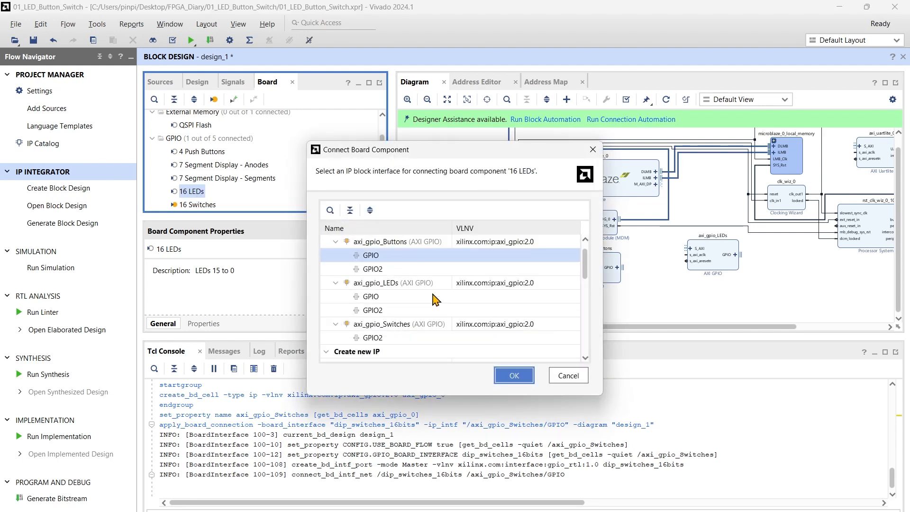
{"action": "left_click", "coordinate": [370, 296]}
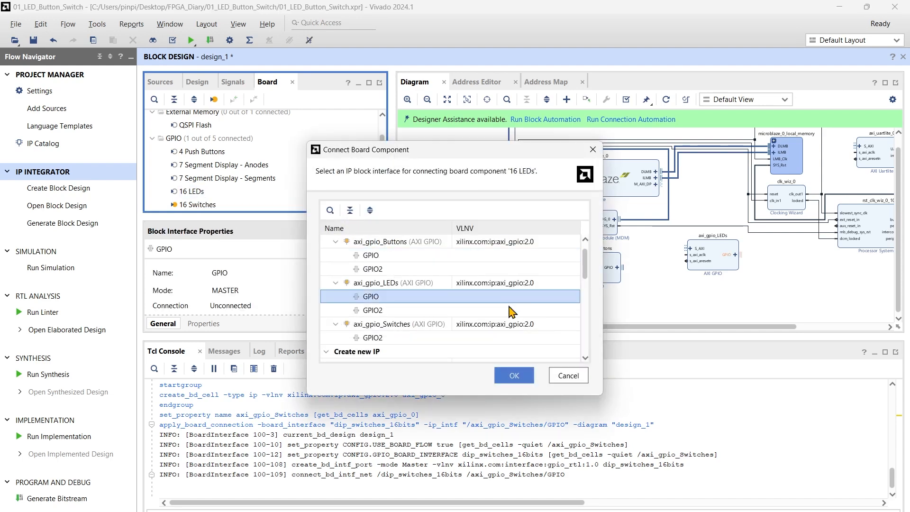
{"action": "mouse_move", "coordinate": [518, 357]}
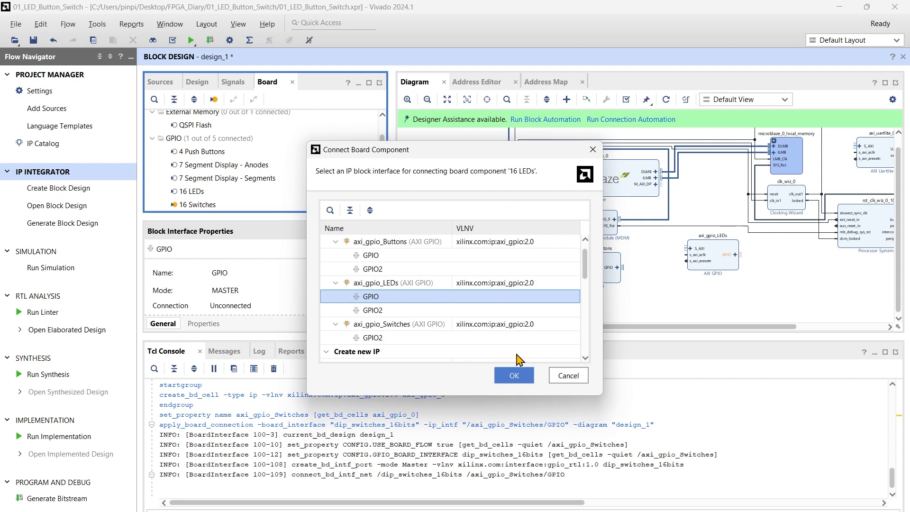
{"action": "left_click", "coordinate": [514, 375]}
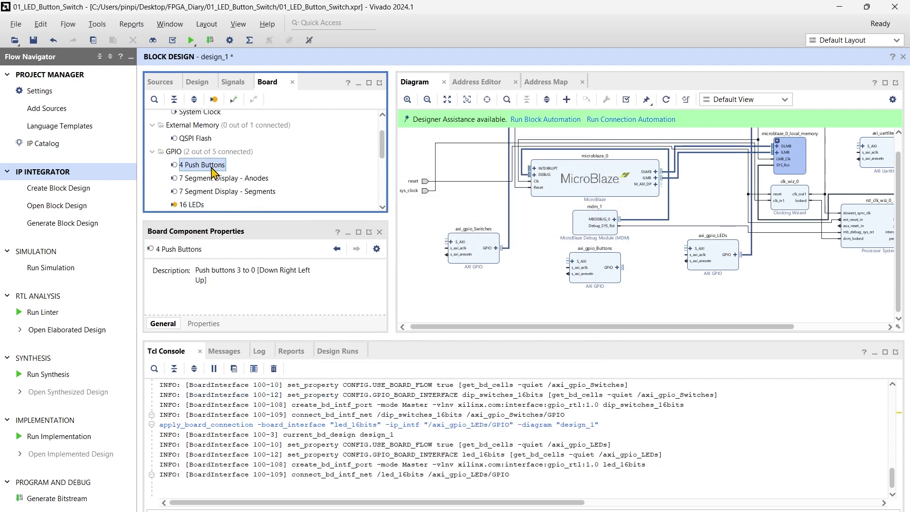
- Connect the 4 Push Buttons board component to axi_gpio_Buttons GPIO, adding push_buttons_4bits
{"action": "right_click", "coordinate": [203, 164]}
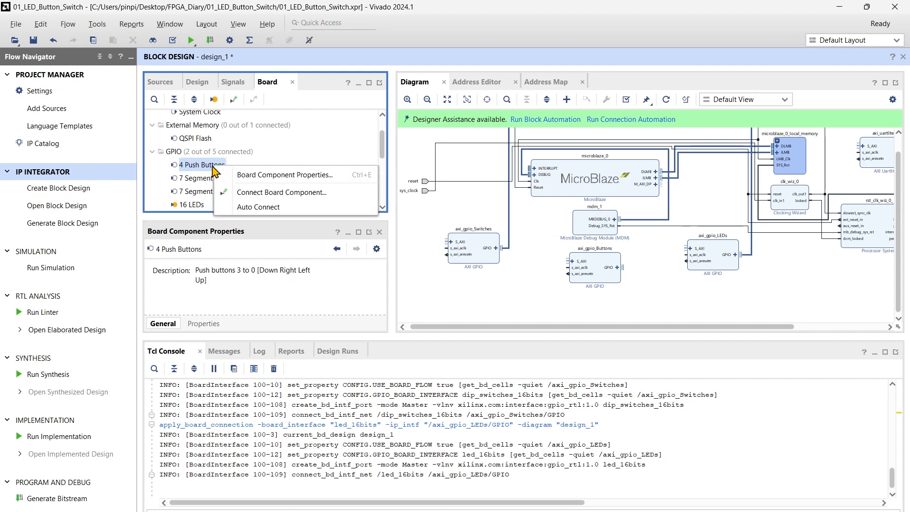
{"action": "left_click", "coordinate": [281, 193]}
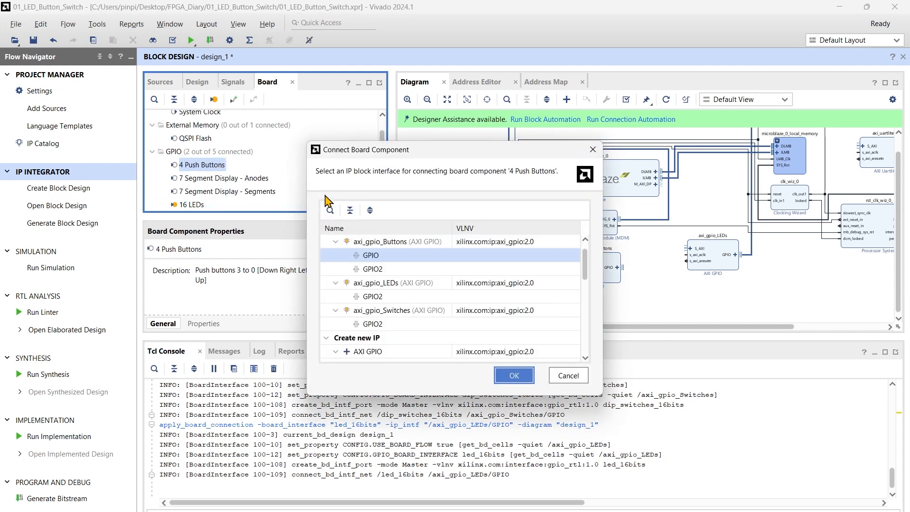
{"action": "mouse_move", "coordinate": [411, 264]}
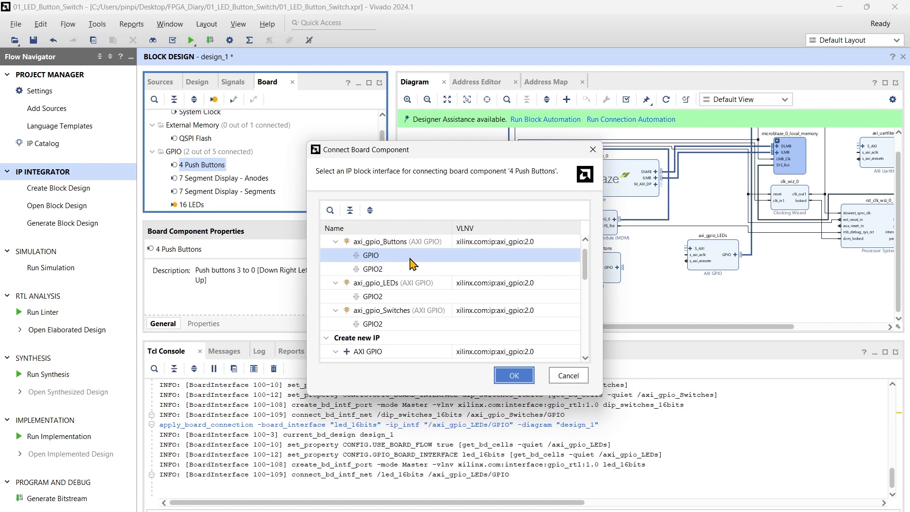
{"action": "left_click", "coordinate": [370, 255]}
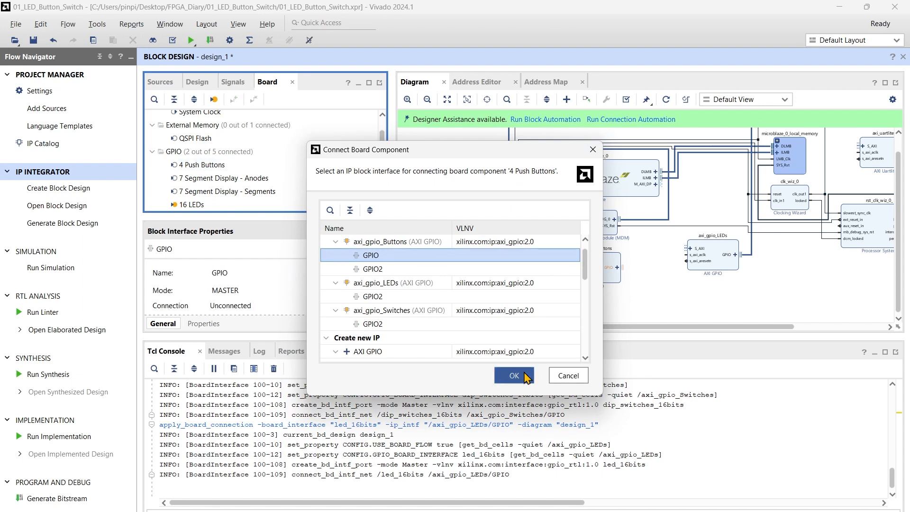
{"action": "left_click", "coordinate": [513, 375]}
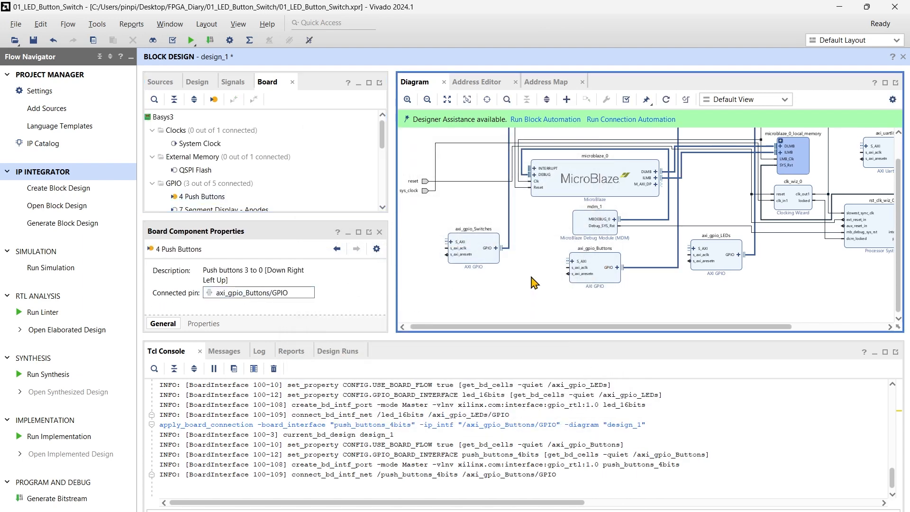
- Regenerate Layout on the block diagram to arrange blocks and external ports
{"action": "right_click", "coordinate": [534, 282]}
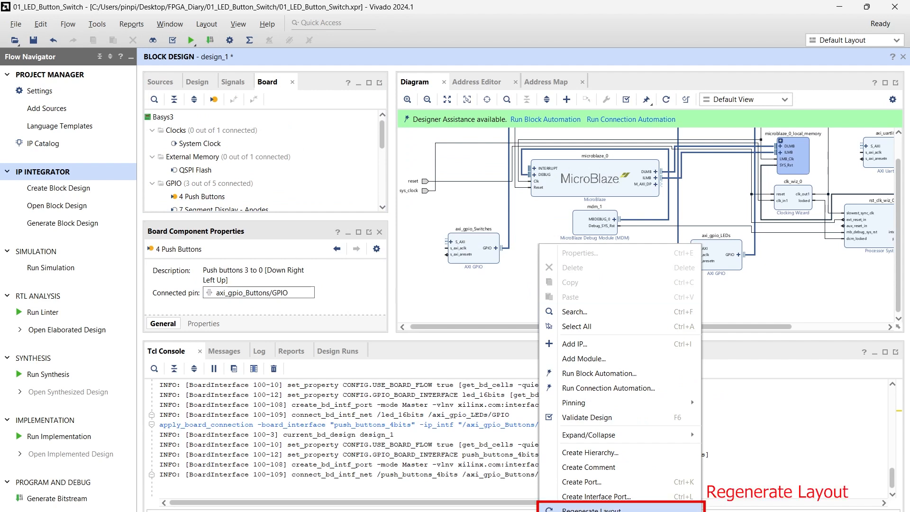
{"action": "left_click", "coordinate": [595, 509]}
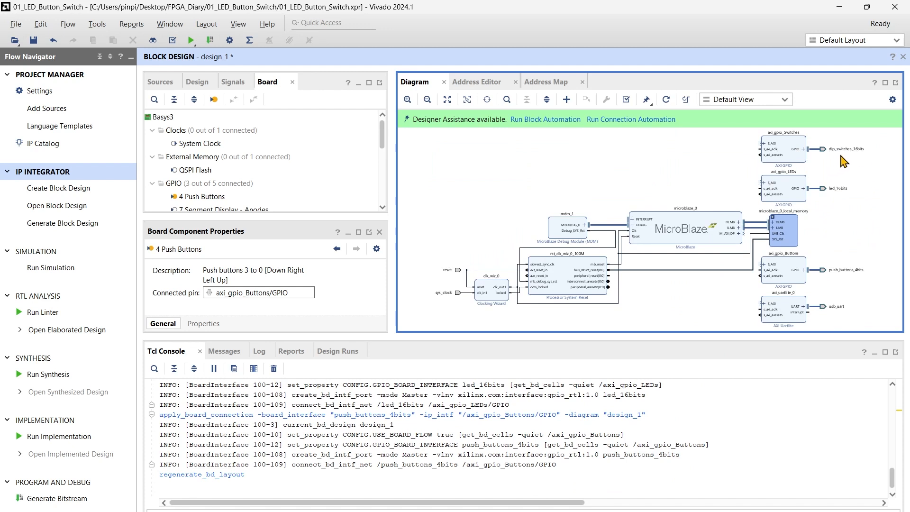
{"action": "mouse_move", "coordinate": [852, 320]}
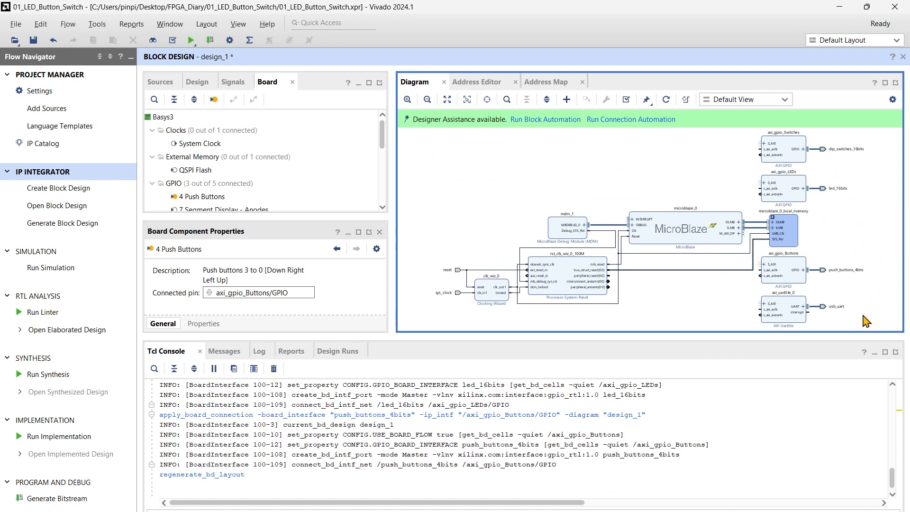
{"action": "mouse_move", "coordinate": [642, 137]}
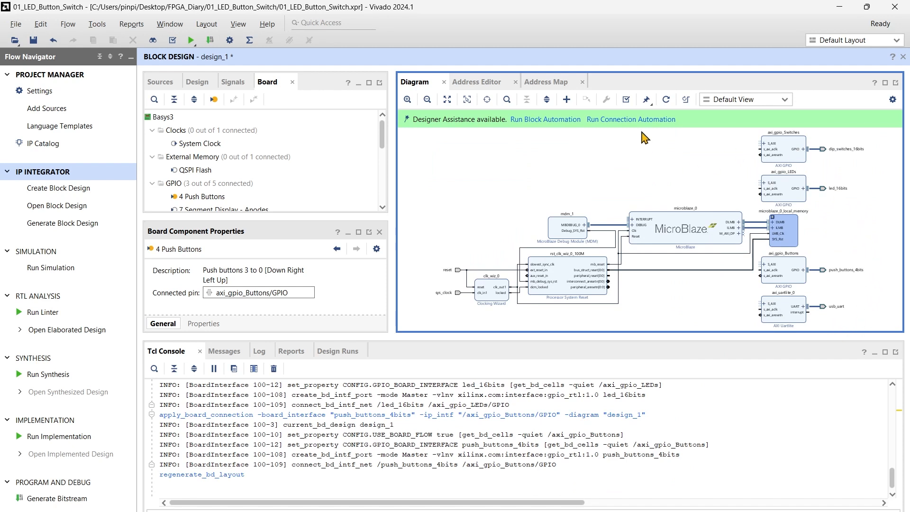
{"action": "mouse_move", "coordinate": [635, 127]}
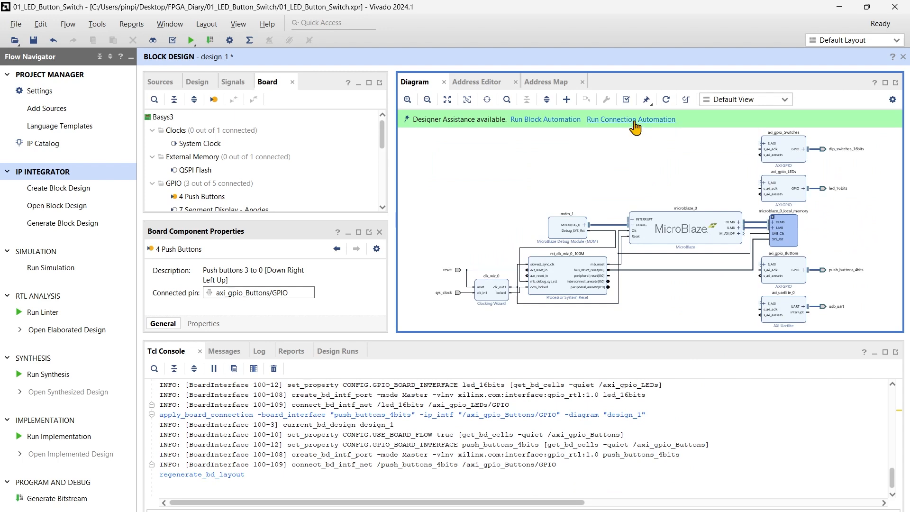
- Run All Automation to connect the four AXI peripherals to MicroBlaze, then regenerate the layout
{"action": "left_click", "coordinate": [630, 119]}
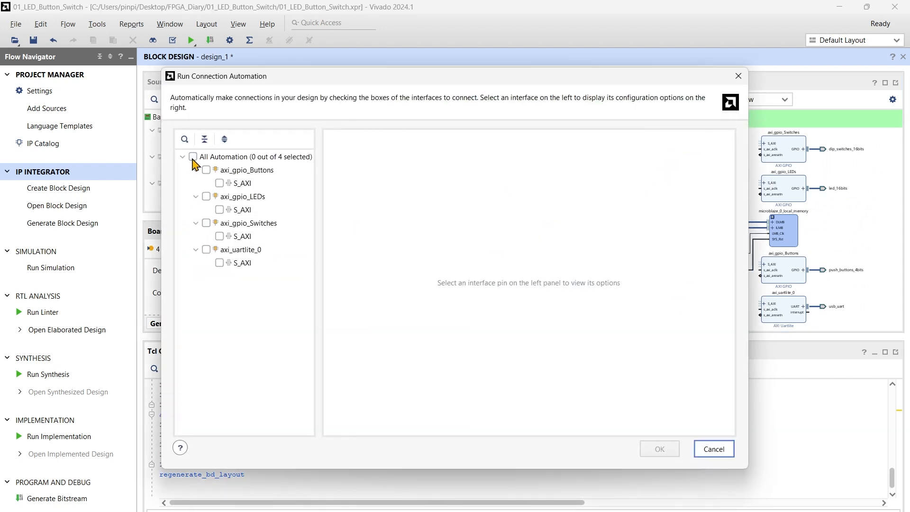
{"action": "left_click", "coordinate": [193, 156]}
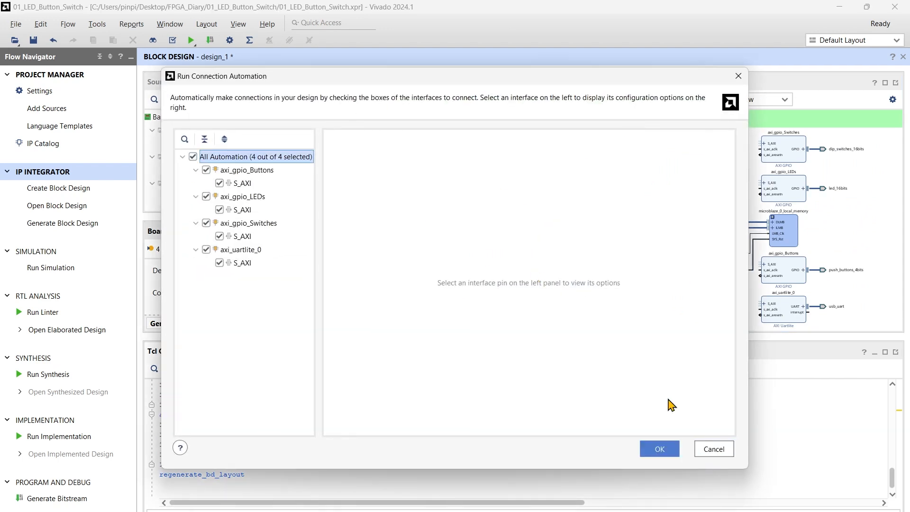
{"action": "left_click", "coordinate": [659, 449]}
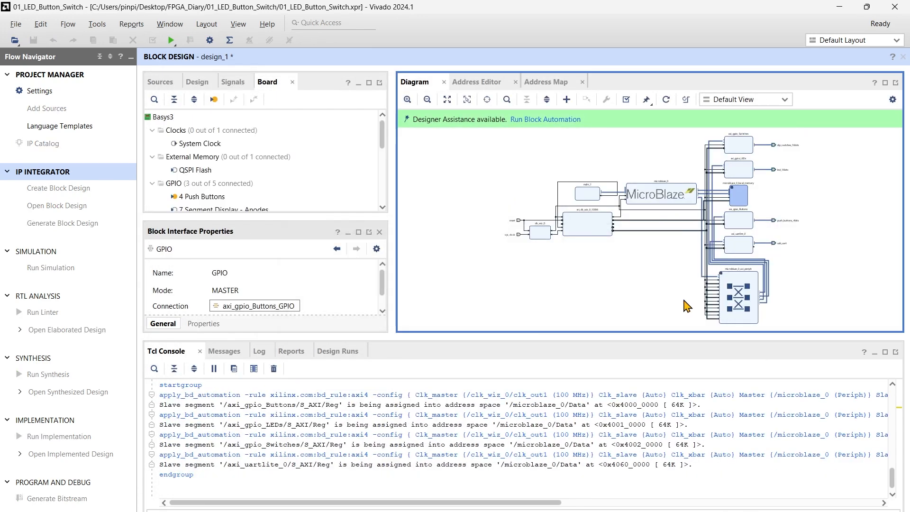
{"action": "right_click", "coordinate": [685, 305]}
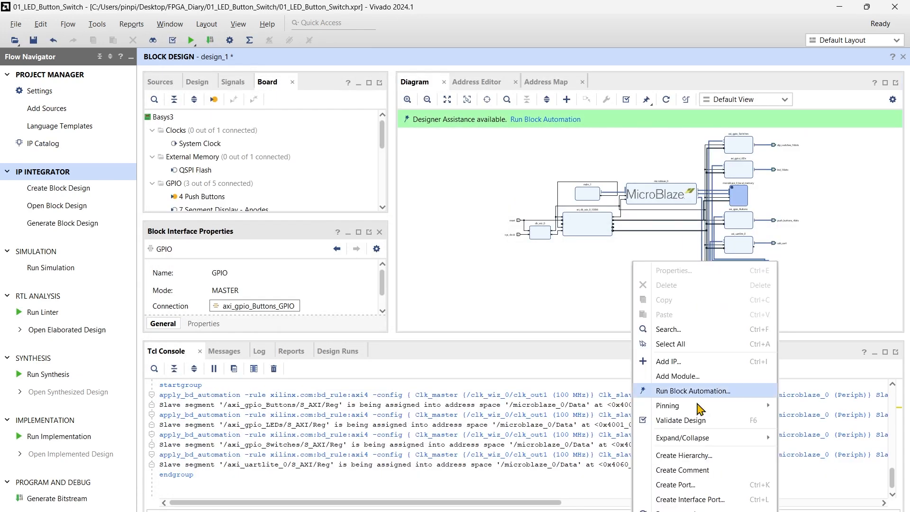
{"action": "left_click", "coordinate": [692, 391]}
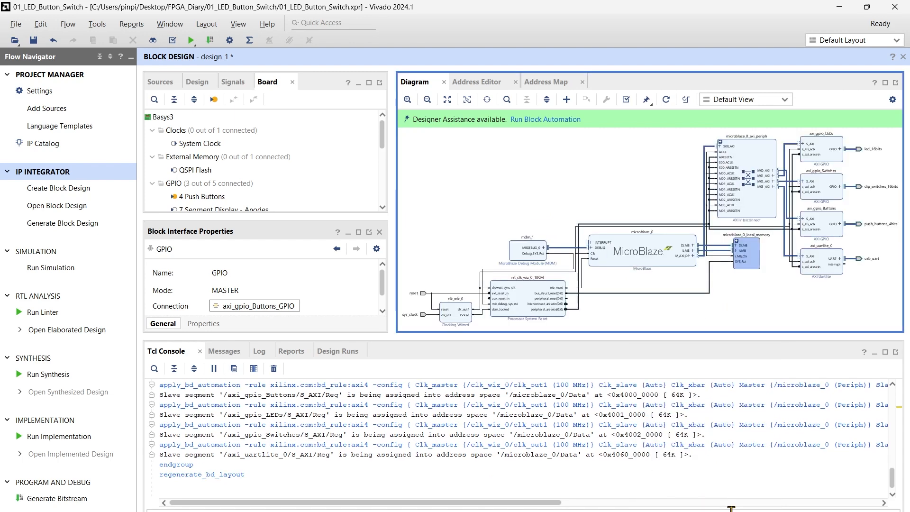
{"action": "mouse_move", "coordinate": [765, 306]}
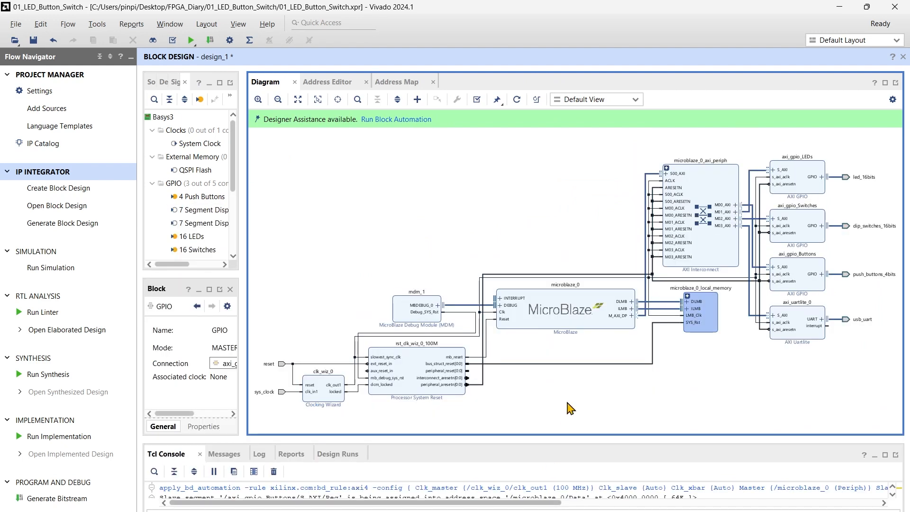
{"action": "mouse_move", "coordinate": [840, 391]}
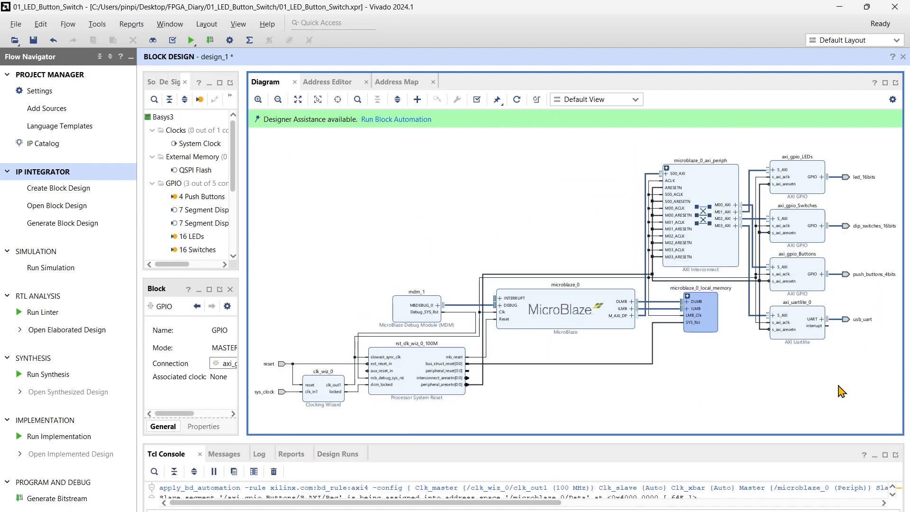
{"action": "mouse_move", "coordinate": [247, 162]}
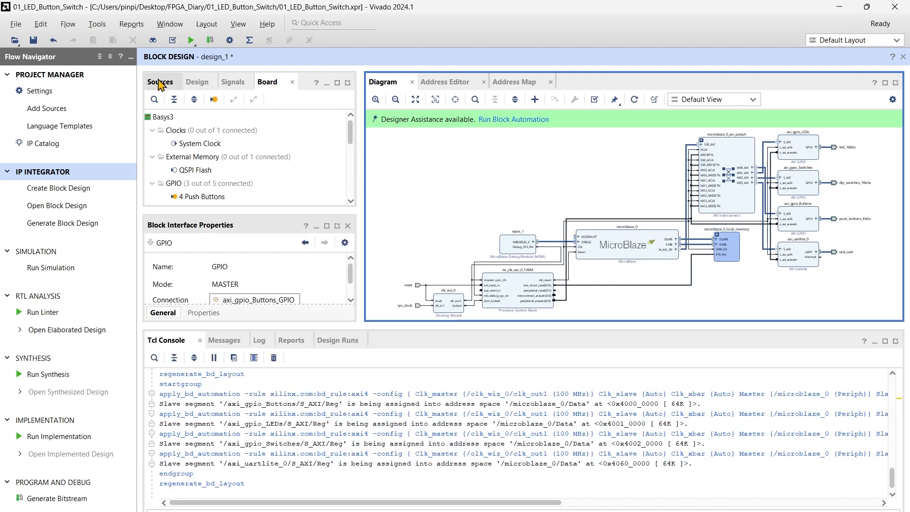
- Create an auto-managed HDL wrapper for design_1.bd, making design_1_wrapper the top source
{"action": "left_click", "coordinate": [160, 82]}
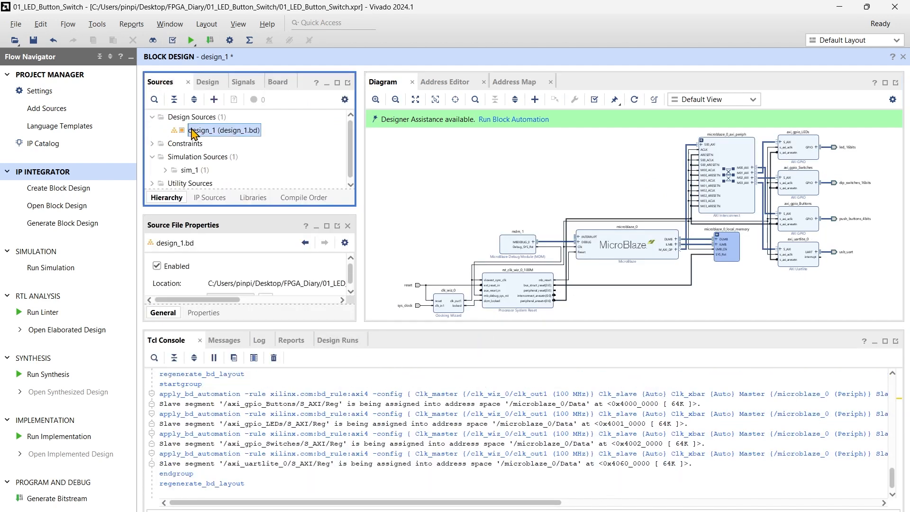
{"action": "right_click", "coordinate": [223, 130]}
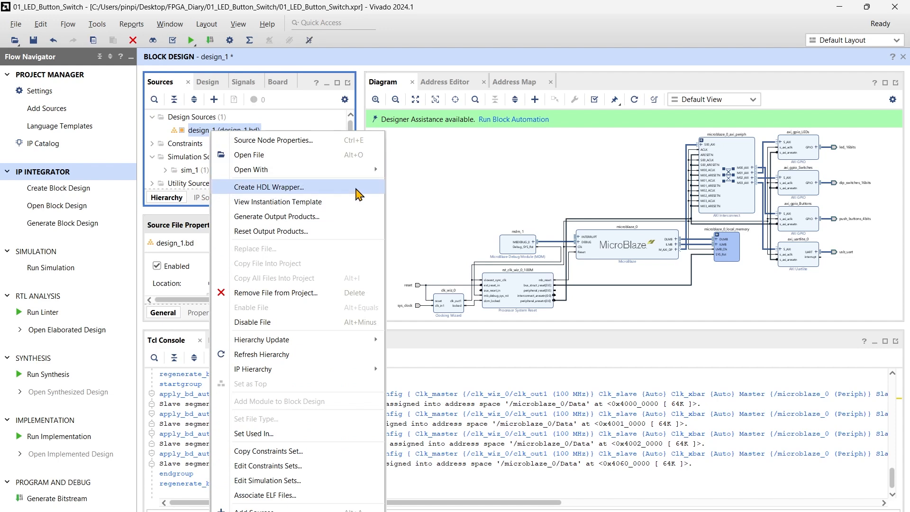
{"action": "left_click", "coordinate": [268, 187]}
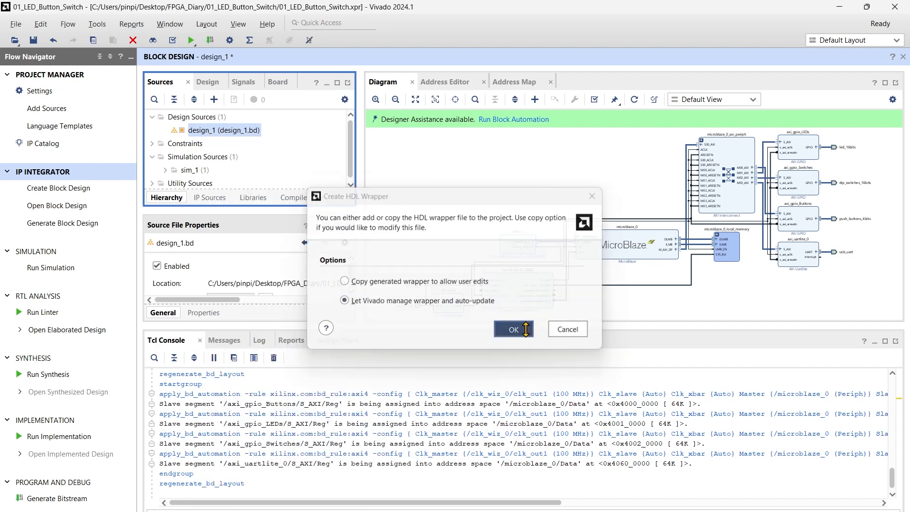
{"action": "left_click", "coordinate": [513, 329]}
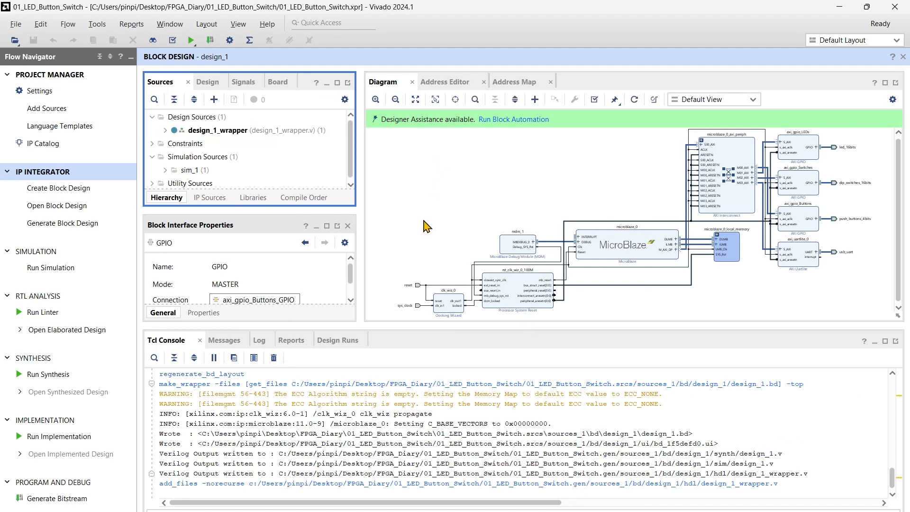
{"action": "mouse_move", "coordinate": [57, 500]}
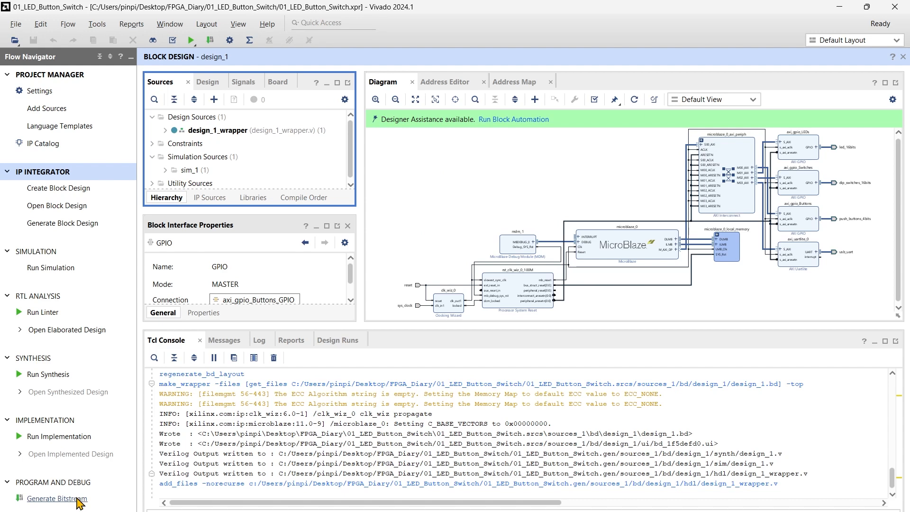
- Generate the bitstream, launching synthesis and implementation first, and dismiss the completion dialog
{"action": "left_click", "coordinate": [56, 499]}
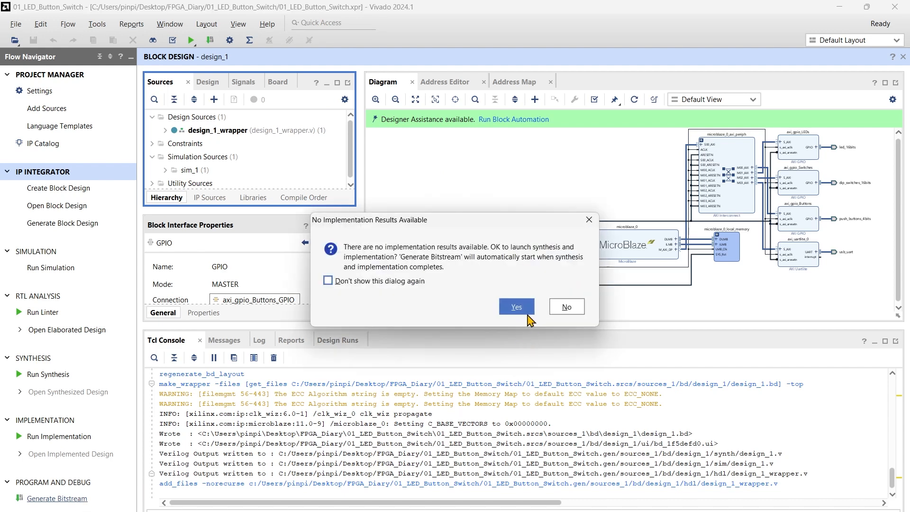
{"action": "left_click", "coordinate": [517, 307]}
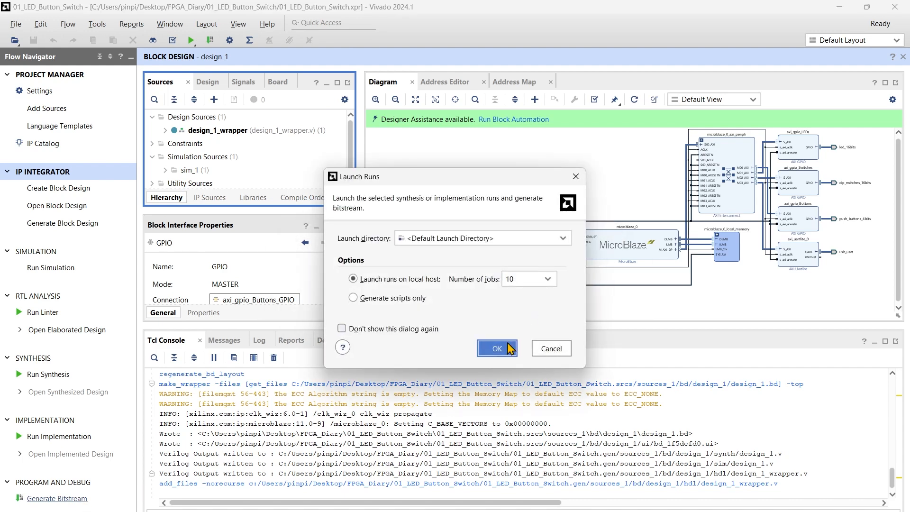
{"action": "left_click", "coordinate": [497, 348]}
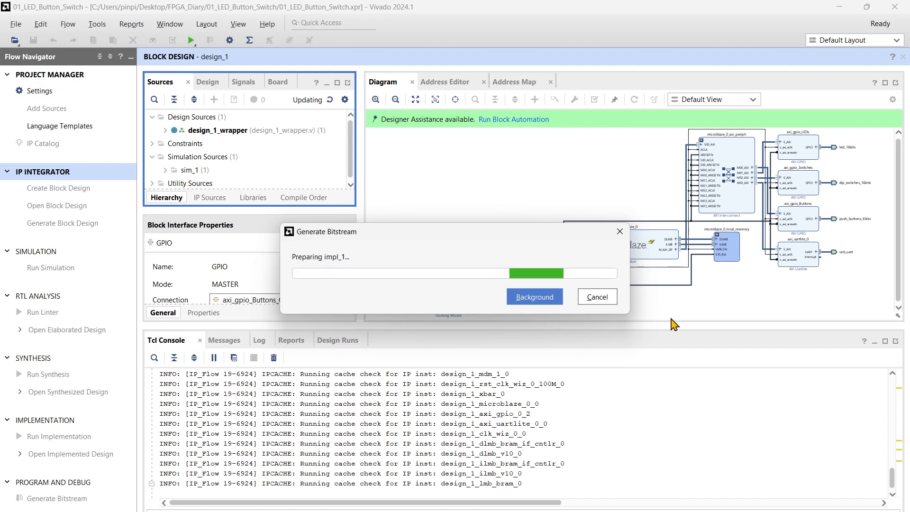
{"action": "left_click", "coordinate": [535, 296]}
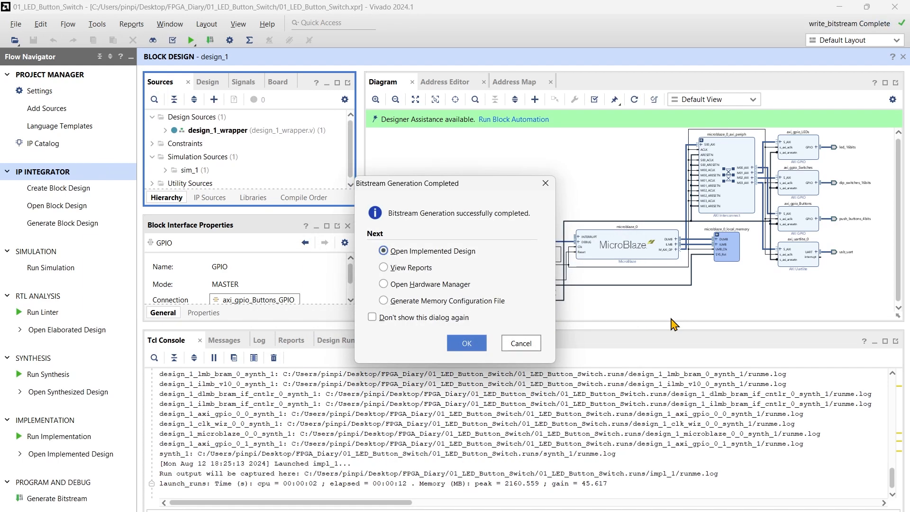
{"action": "mouse_move", "coordinate": [456, 293]}
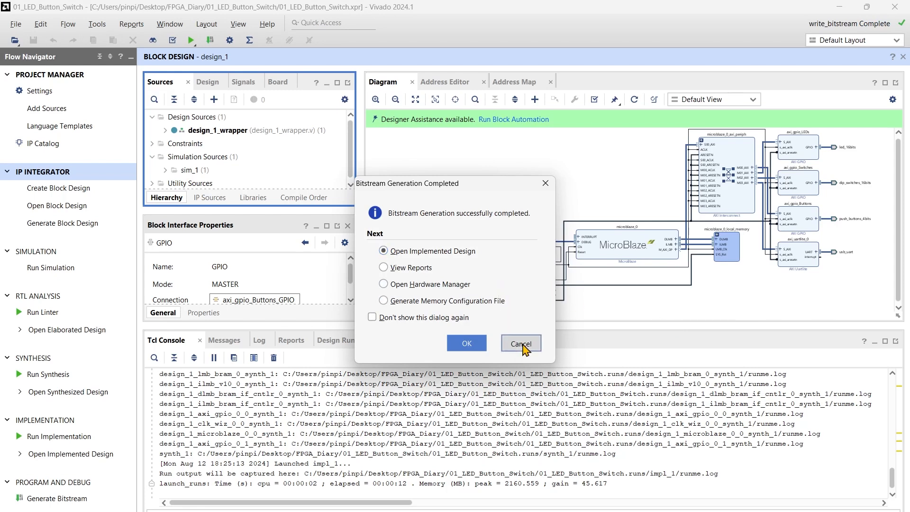
{"action": "left_click", "coordinate": [521, 343]}
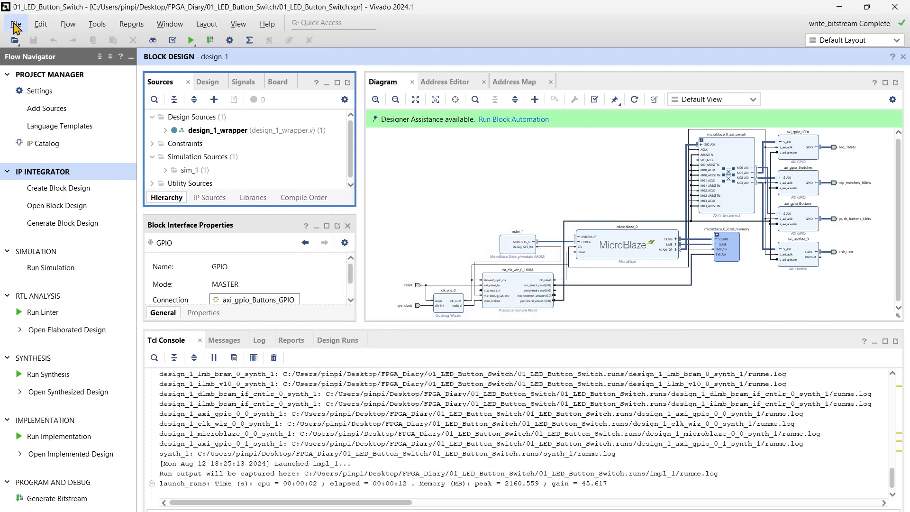
- Export Hardware with the bitstream included, saving design_1_wrapper.xsa in the project folder
{"action": "left_click", "coordinate": [16, 23]}
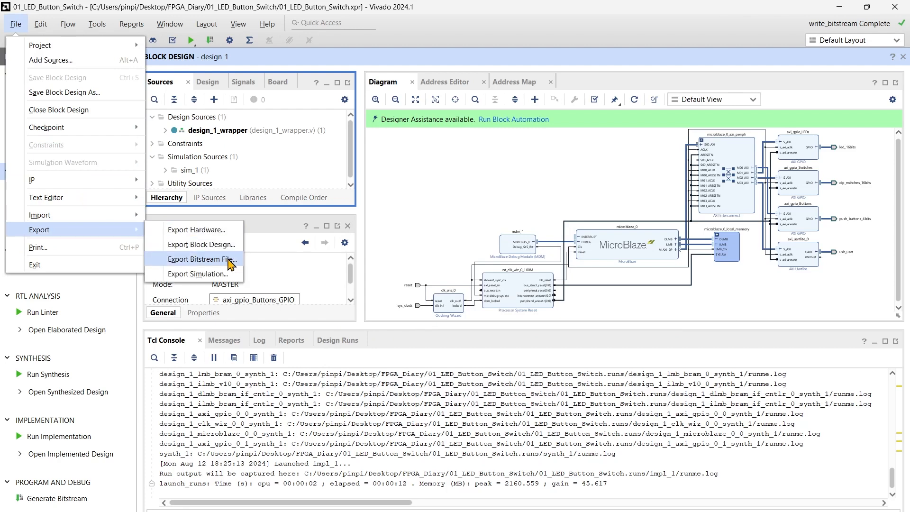
{"action": "left_click", "coordinate": [195, 230]}
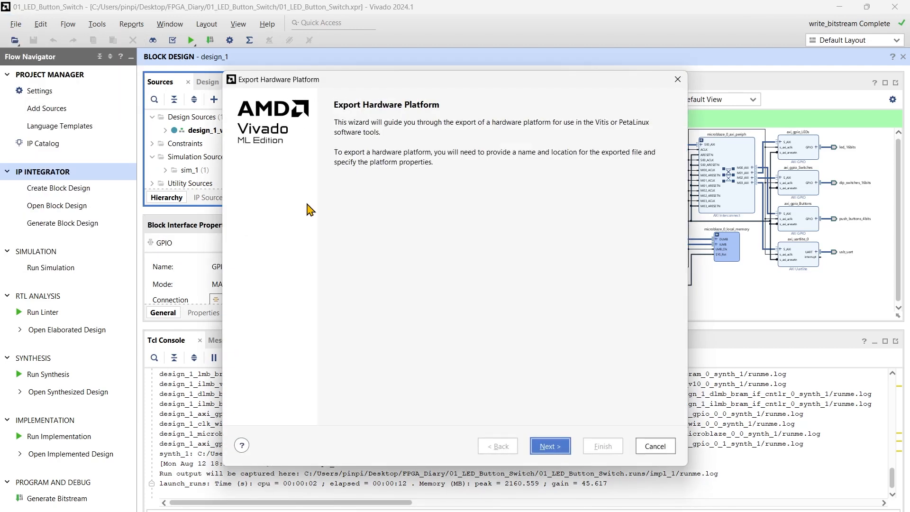
{"action": "left_click", "coordinate": [550, 446]}
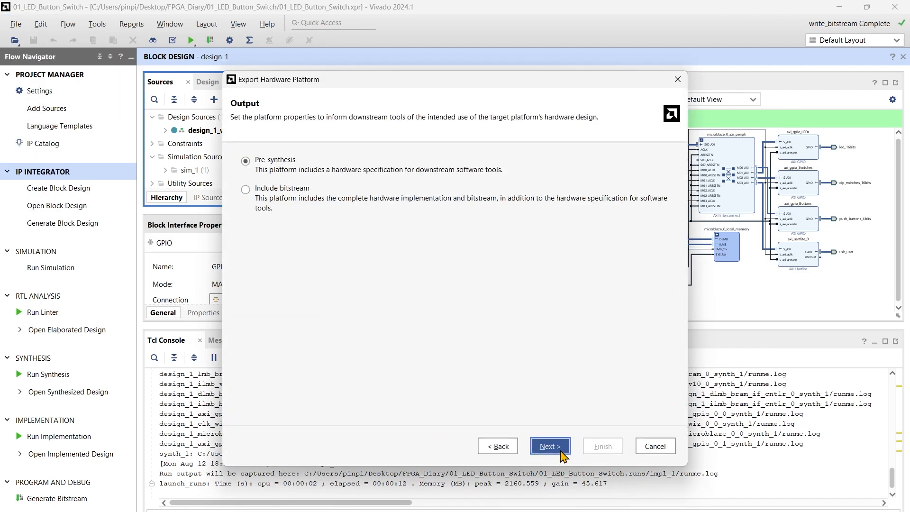
{"action": "left_click", "coordinate": [246, 190]}
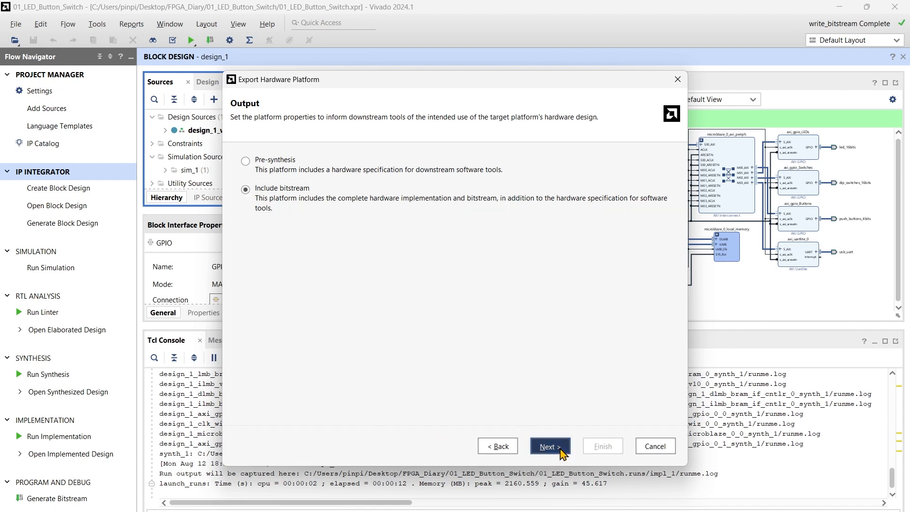
{"action": "left_click", "coordinate": [550, 446]}
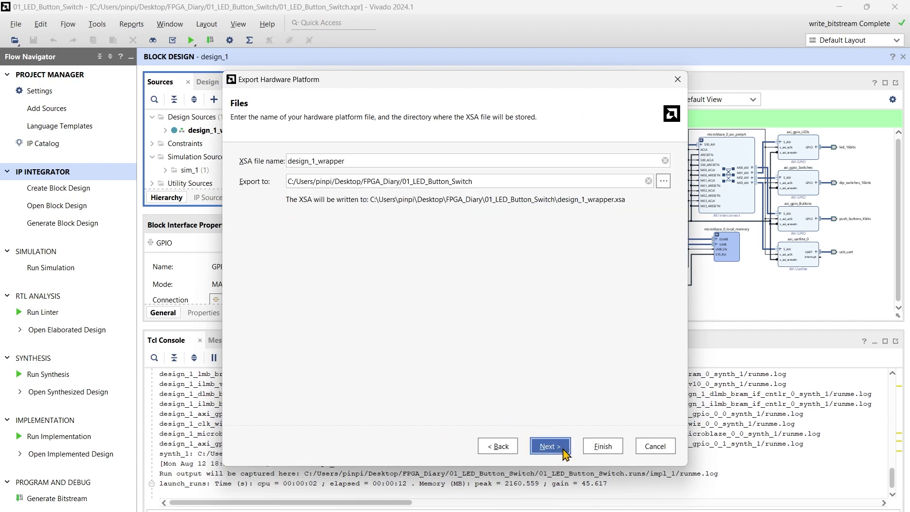
{"action": "left_click", "coordinate": [550, 446]}
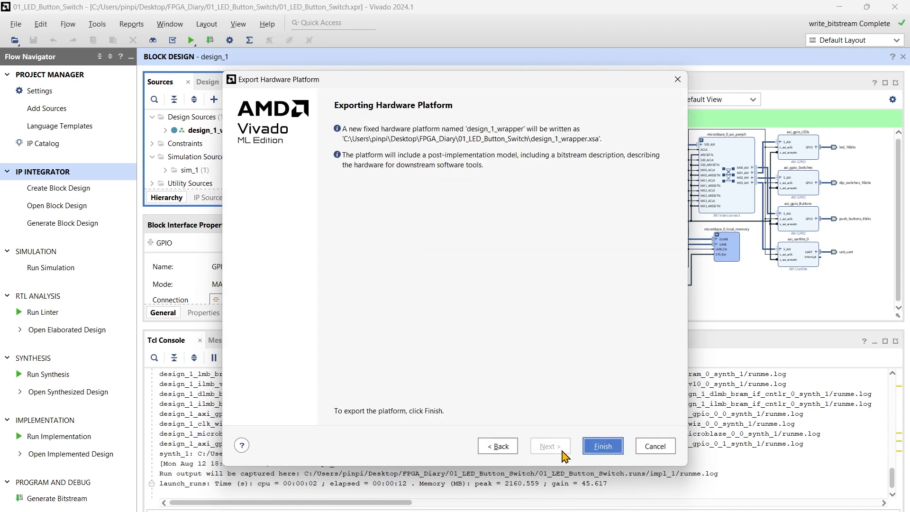
{"action": "left_click", "coordinate": [603, 446]}
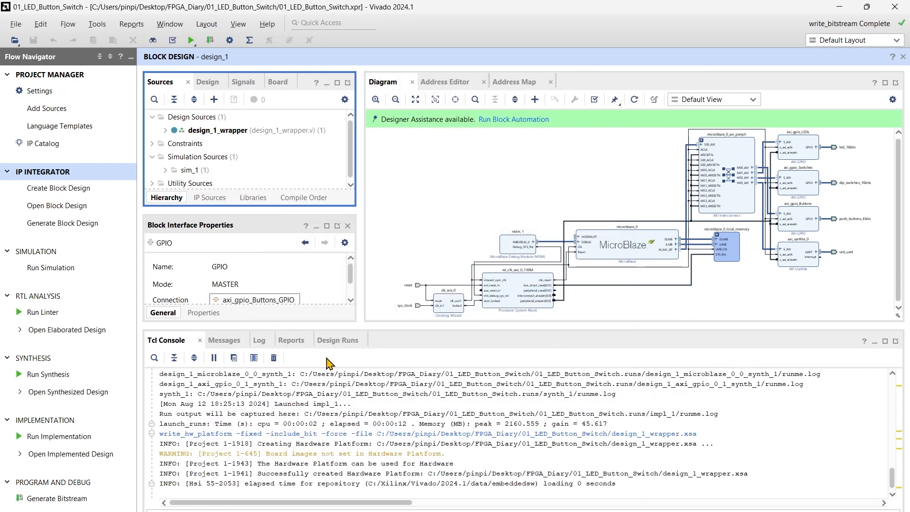
{"action": "left_click", "coordinate": [96, 24]}
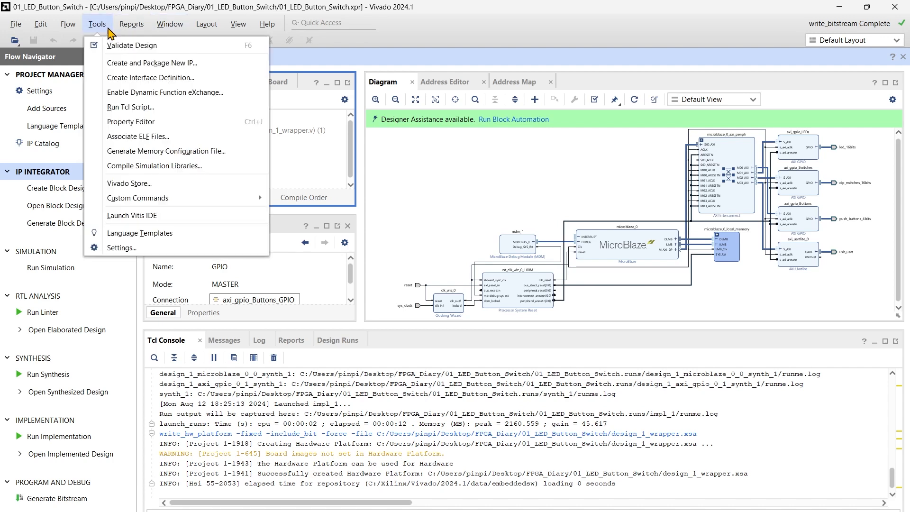